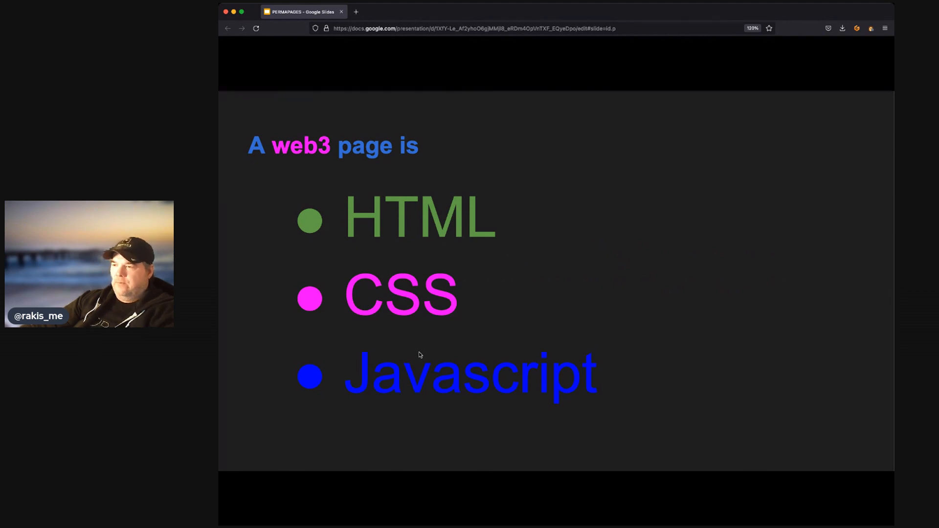
mouse_move(299, 502)
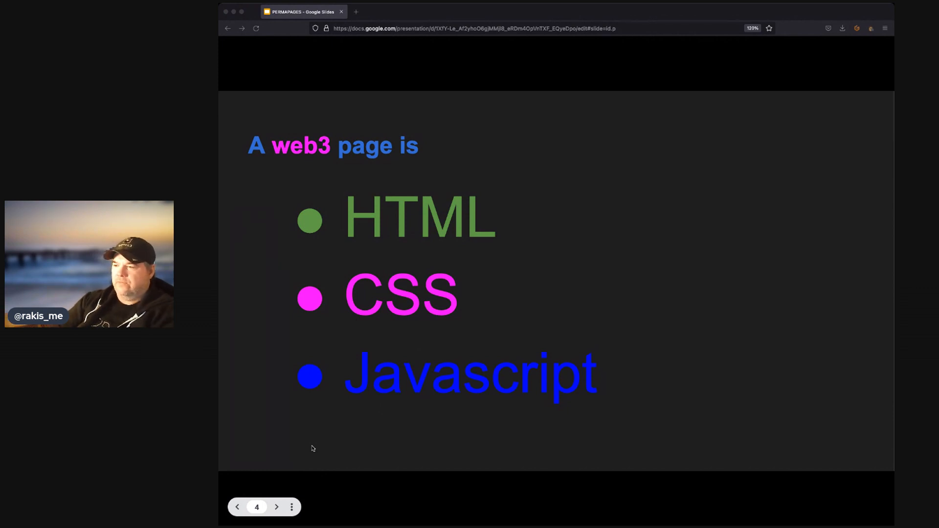
mouse_move(321, 426)
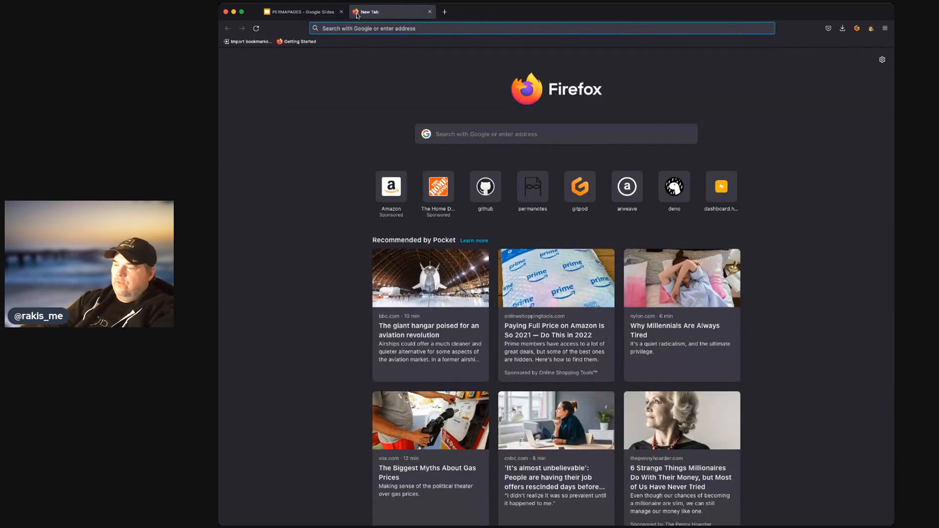
- Load the rakis-me.arweave.dev profile page showing the Welcome to the permaweb banner
type("rakis-me.arweave.dev")
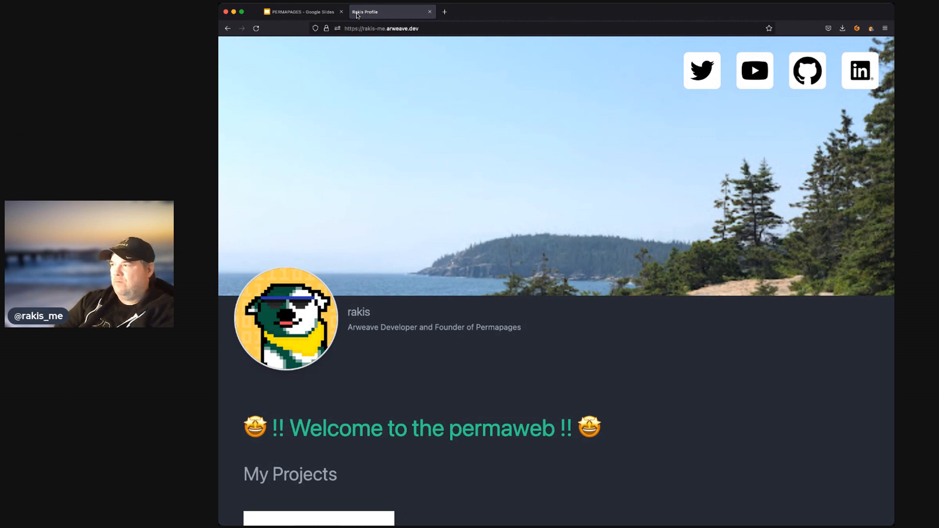
mouse_move(409, 76)
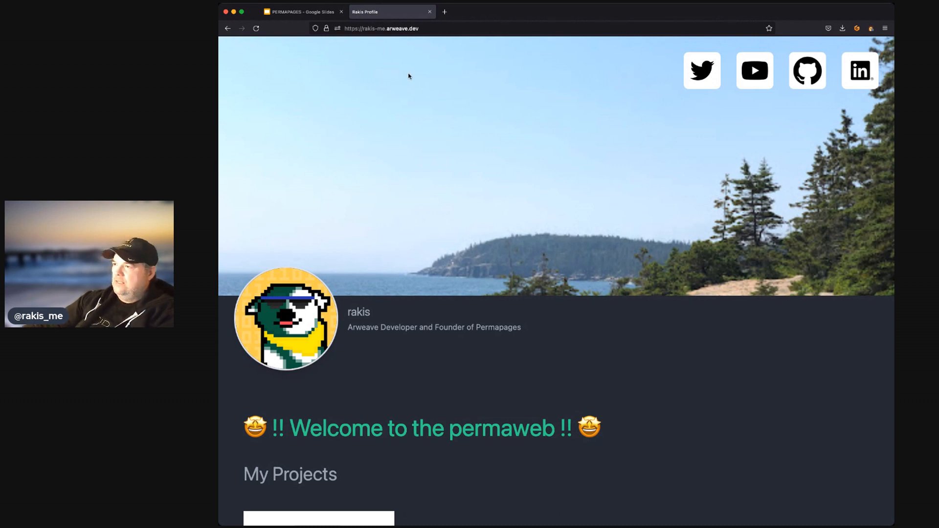
mouse_move(701, 78)
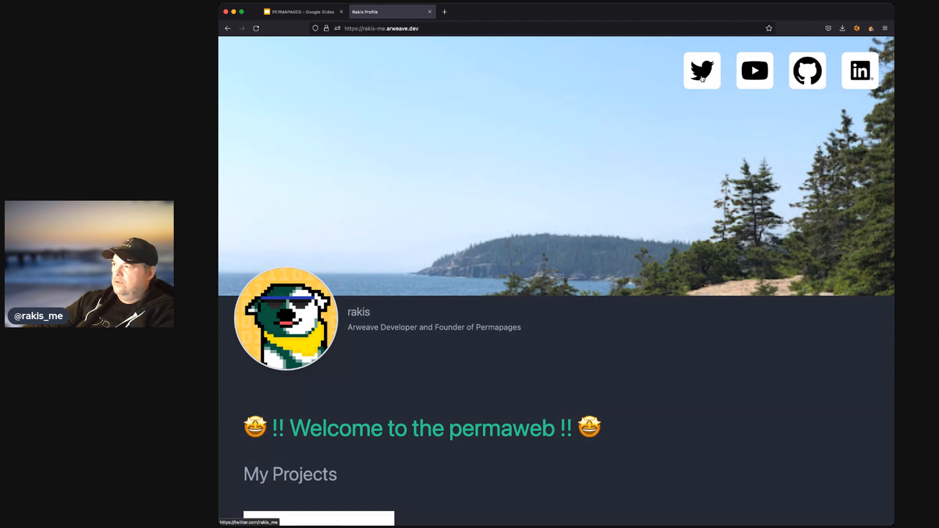
mouse_move(861, 70)
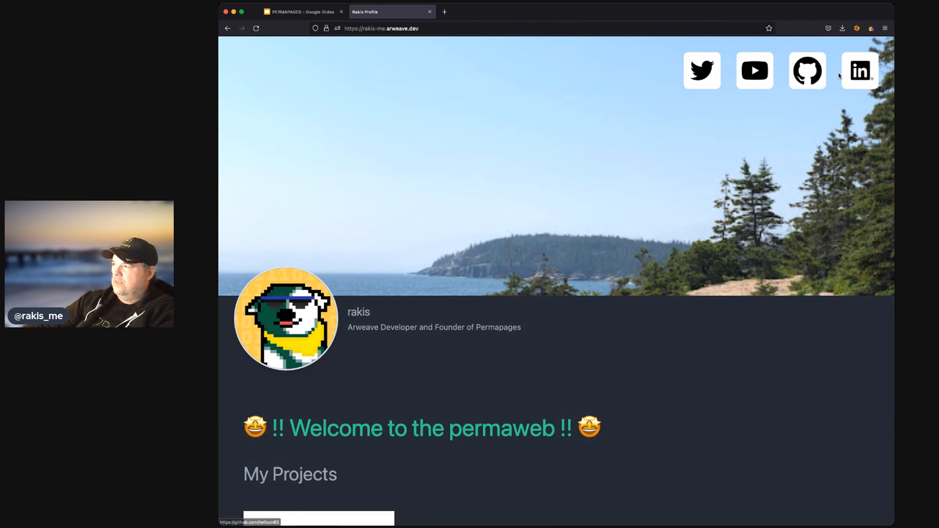
mouse_move(302, 222)
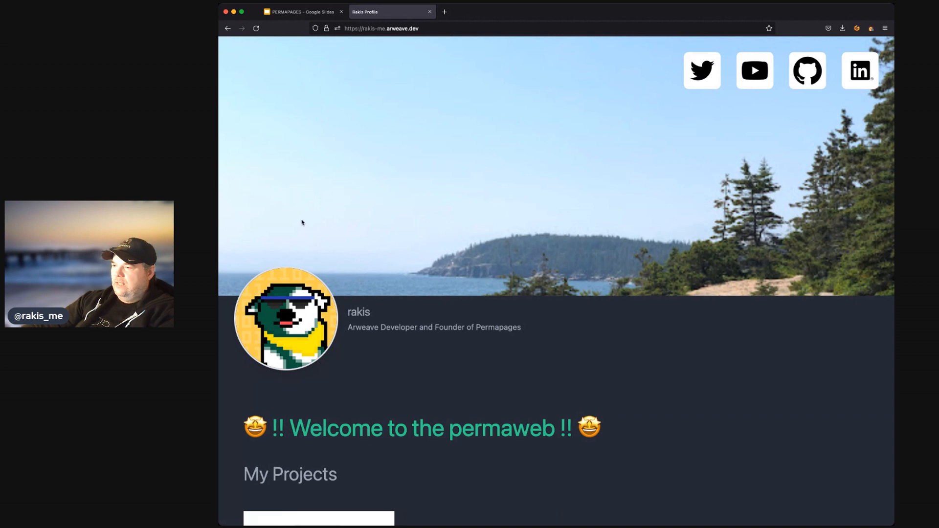
mouse_move(374, 177)
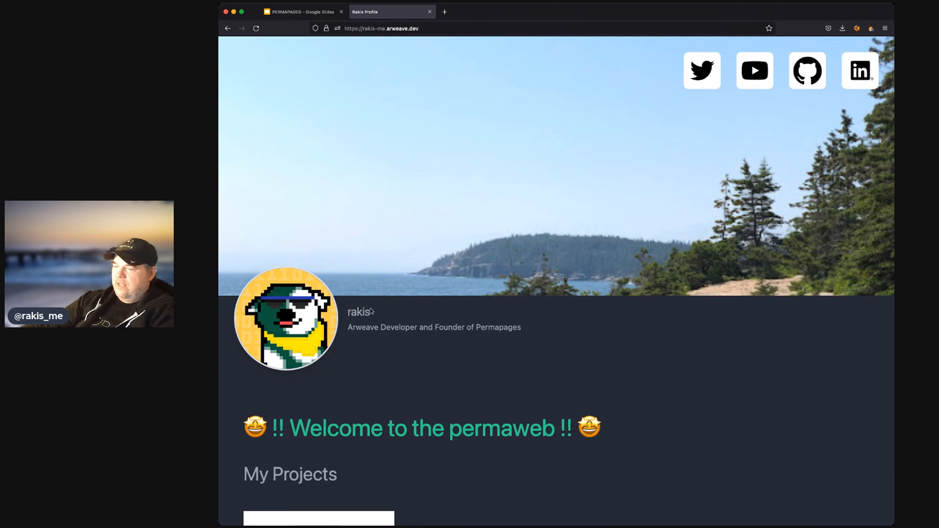
mouse_move(368, 325)
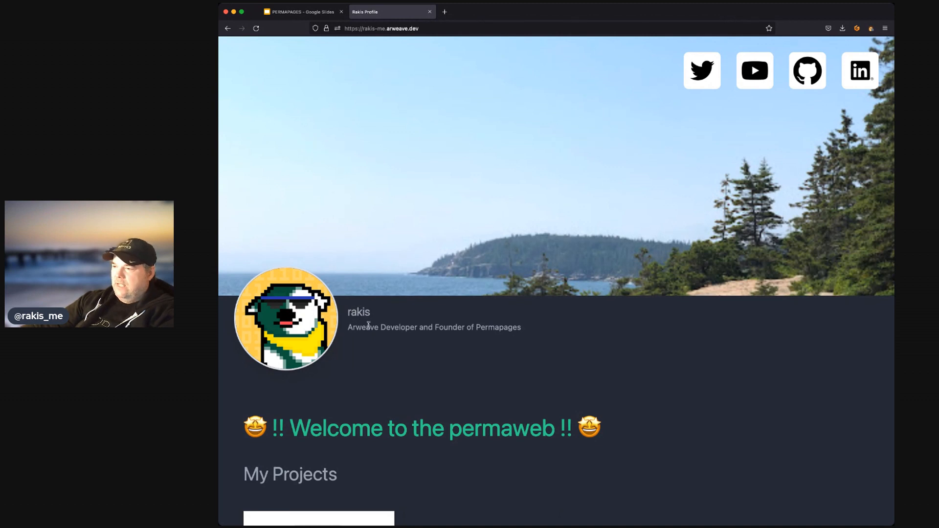
mouse_move(470, 350)
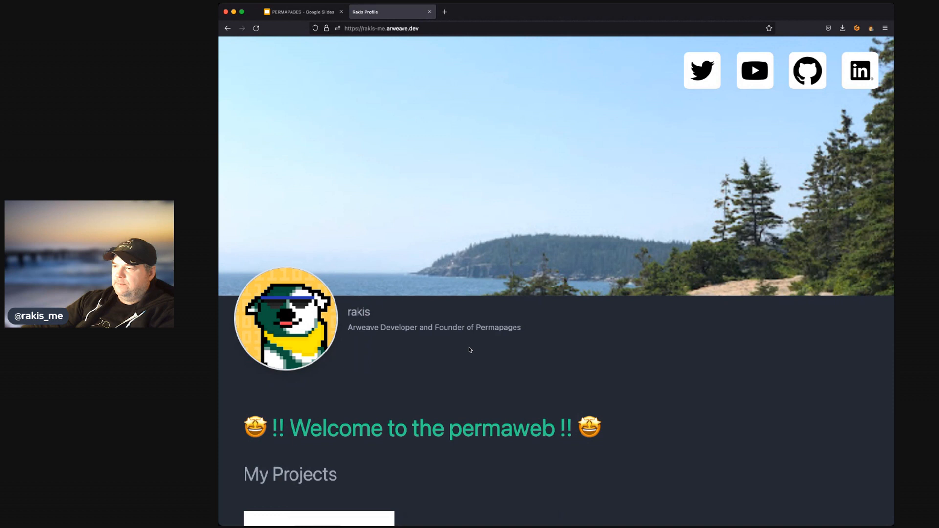
scroll("down", 3)
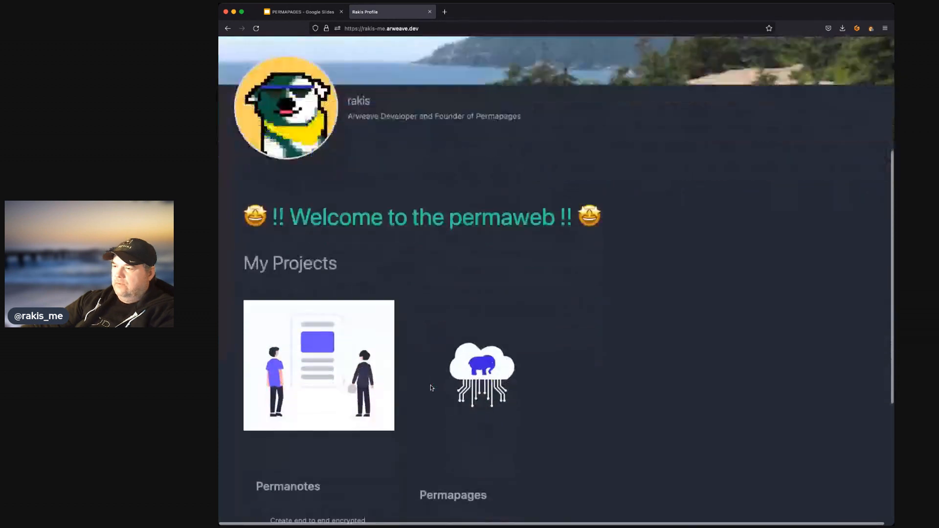
scroll("down", 3)
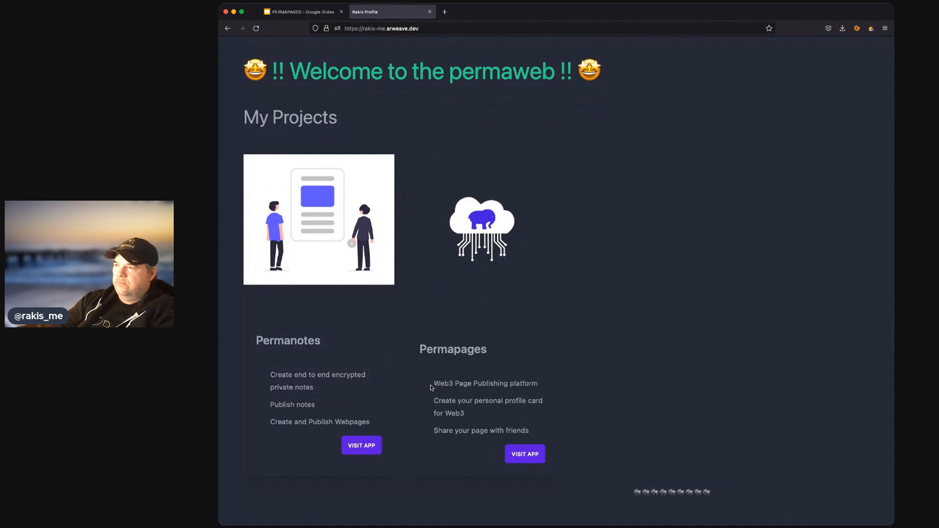
mouse_move(380, 297)
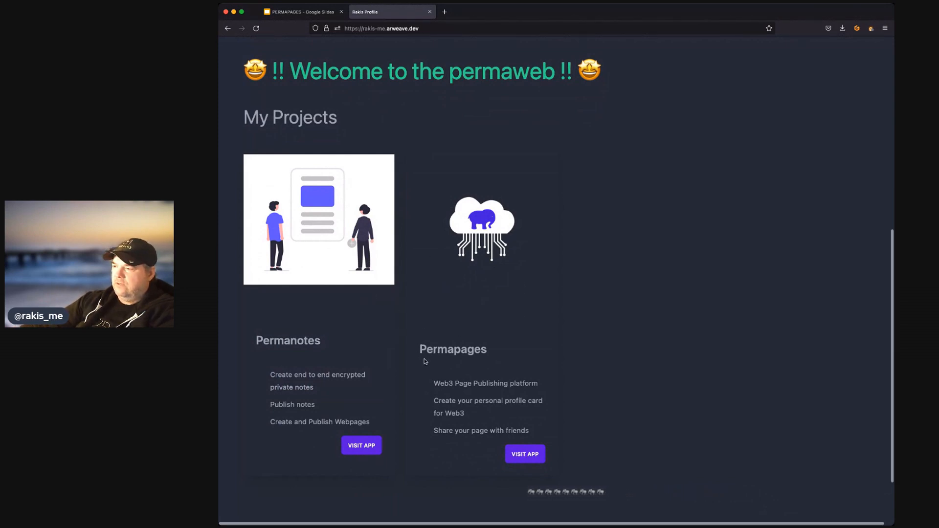
scroll("down", 3)
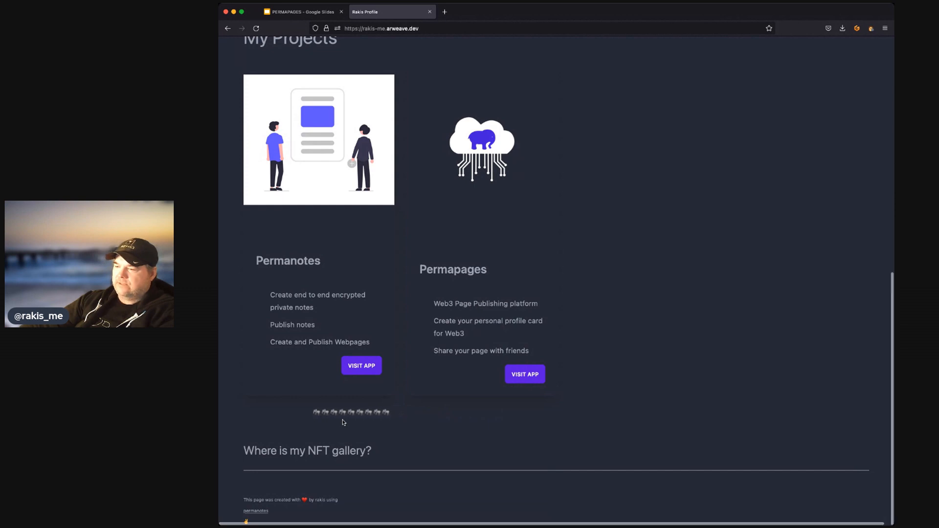
scroll("up", 3)
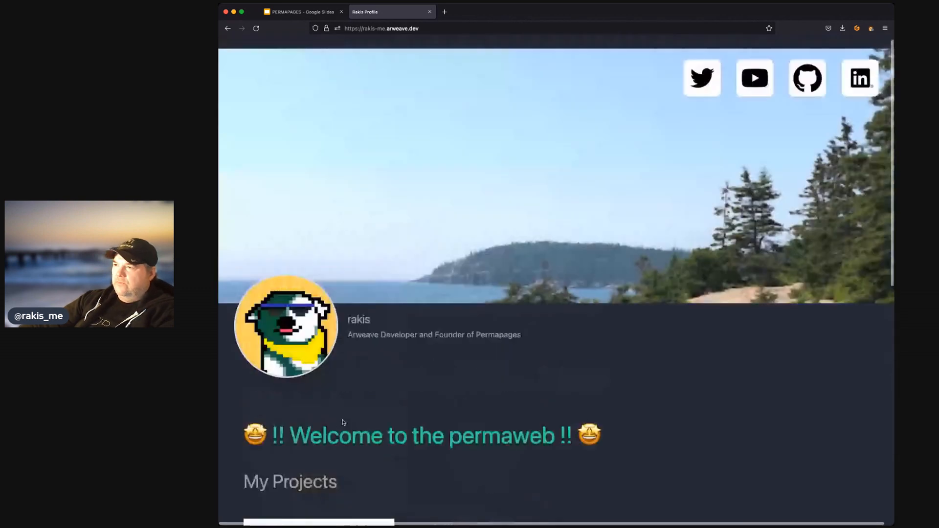
scroll("down", 3)
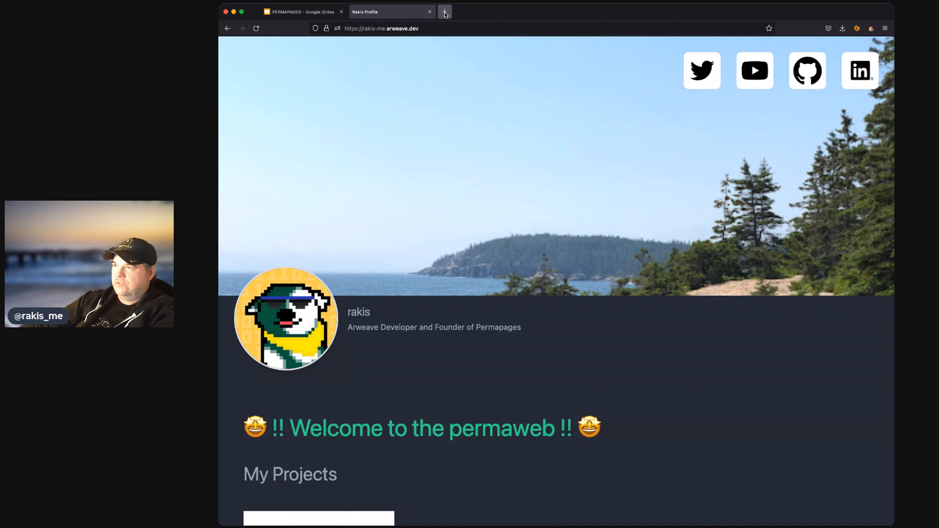
- Load permapages.app in a new tab and connect the ArConnect wallet to reach the account profile
left_click(444, 12)
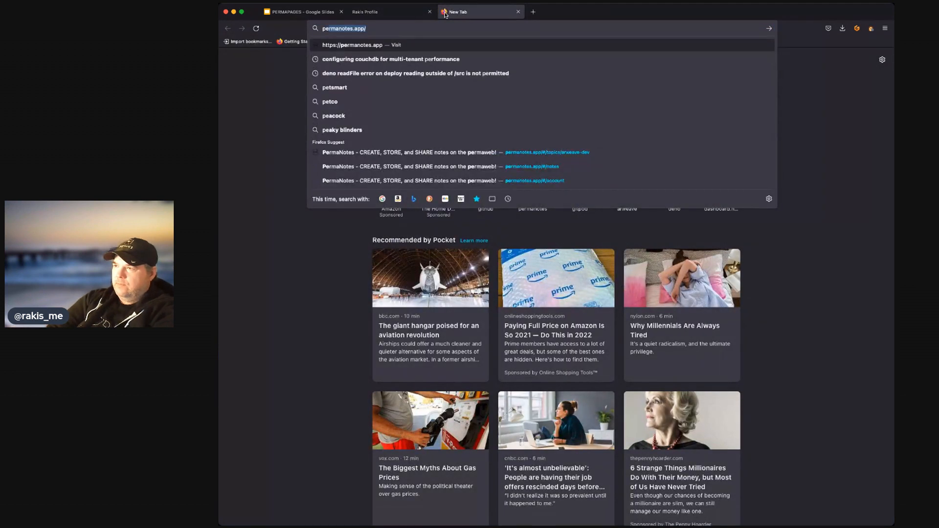
type("permapages.app/")
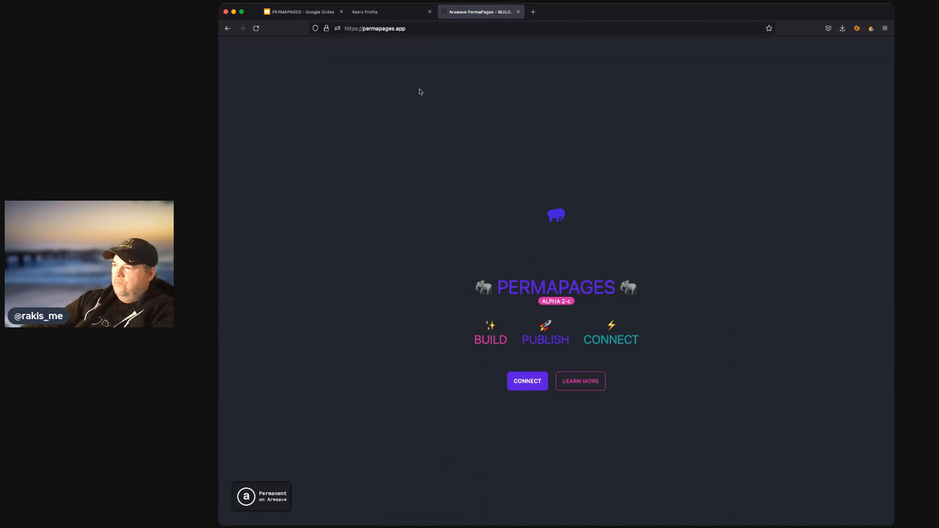
mouse_move(653, 191)
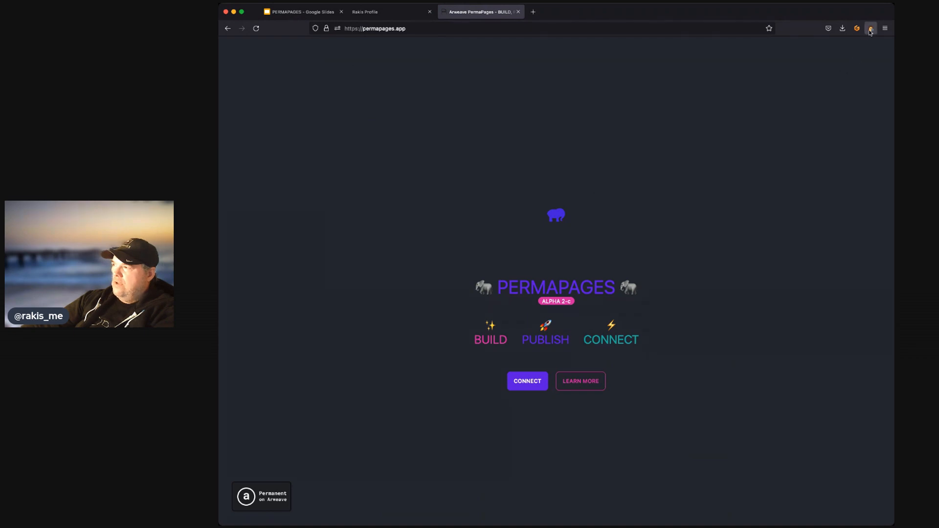
mouse_move(517, 348)
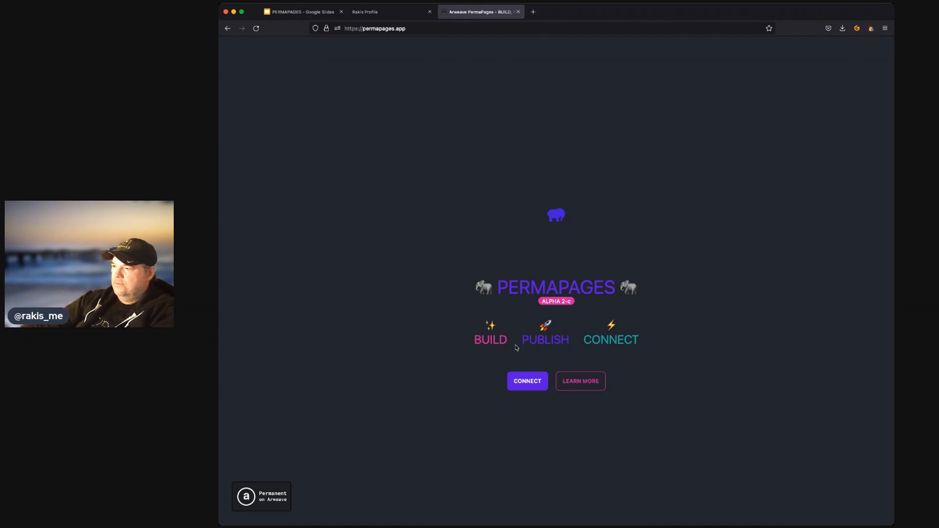
left_click(528, 380)
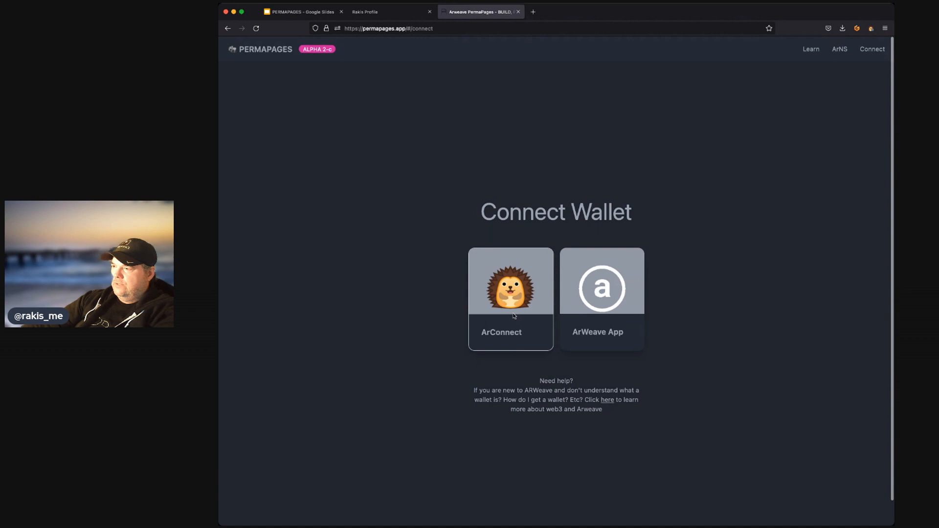
left_click(510, 298)
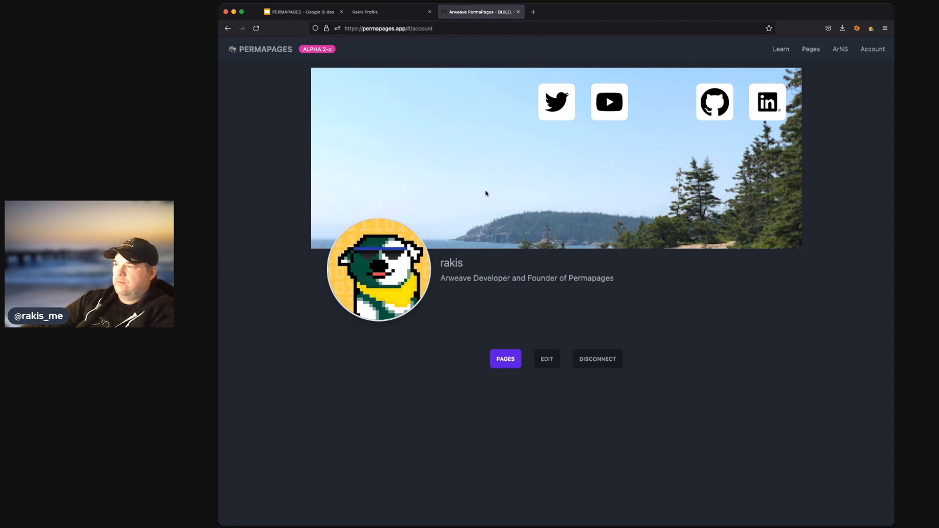
mouse_move(665, 120)
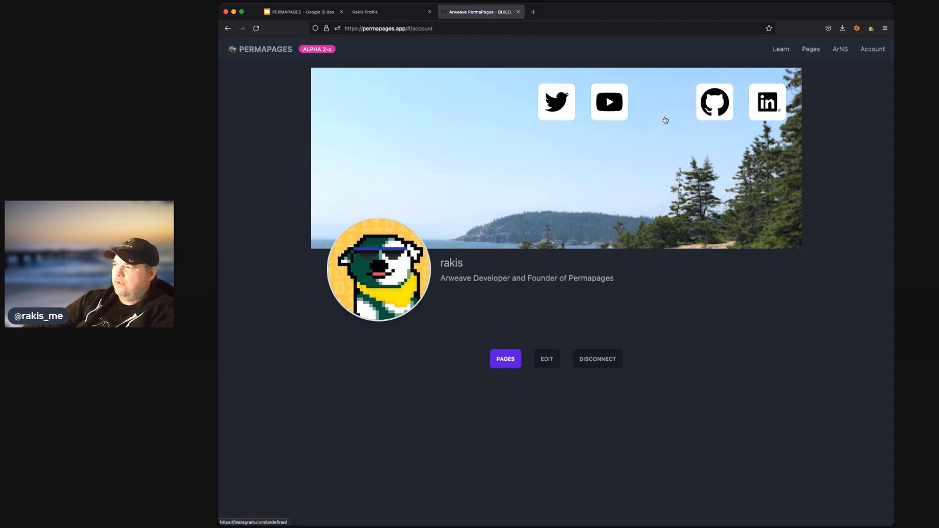
mouse_move(528, 310)
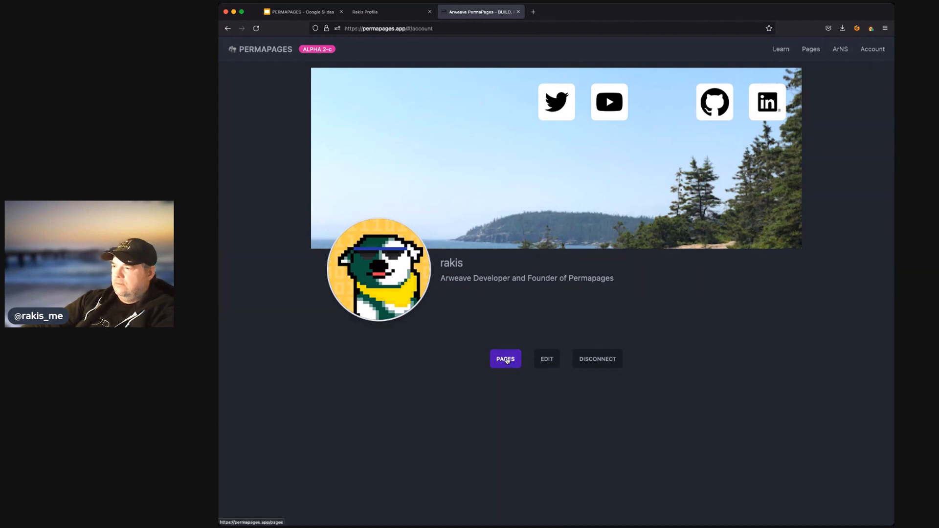
left_click(505, 359)
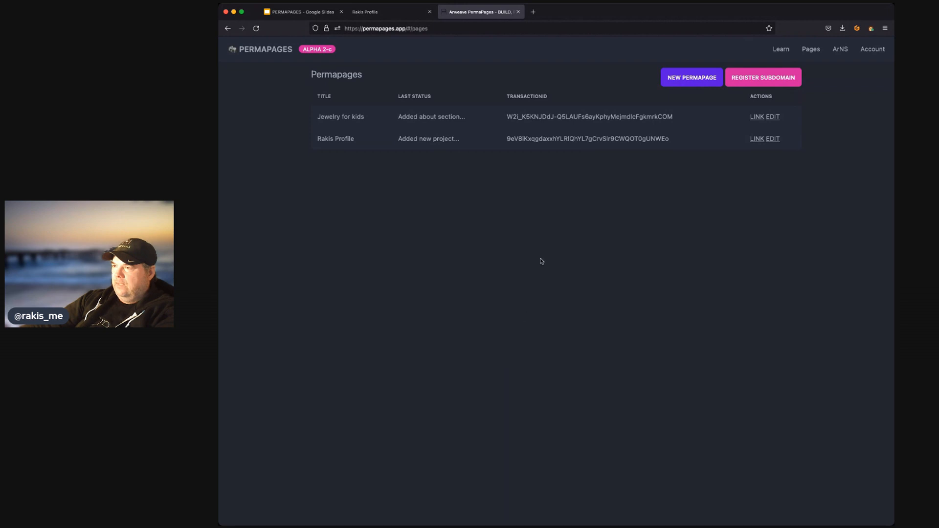
mouse_move(467, 98)
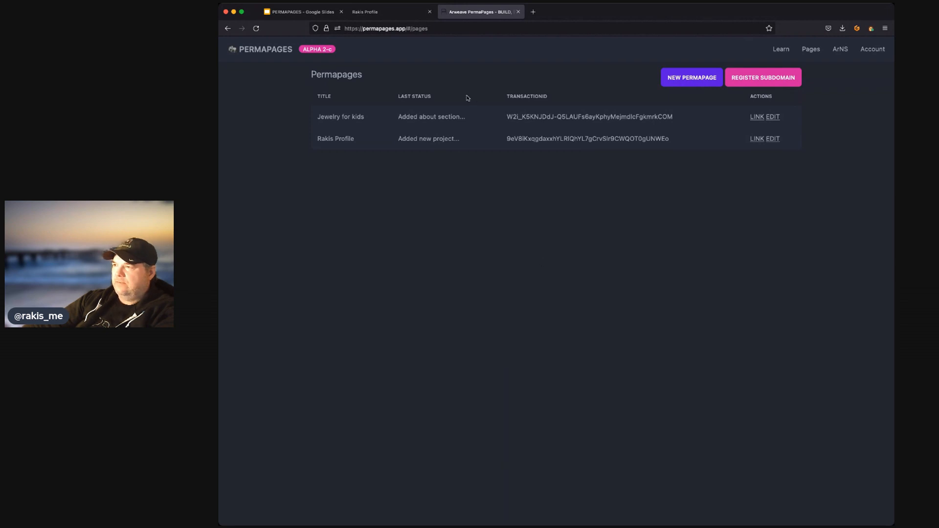
mouse_move(568, 151)
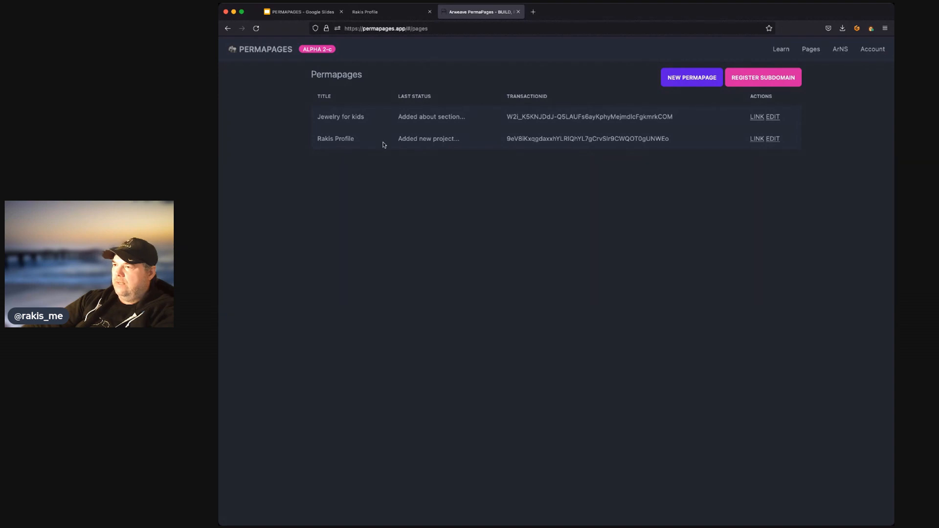
mouse_move(658, 160)
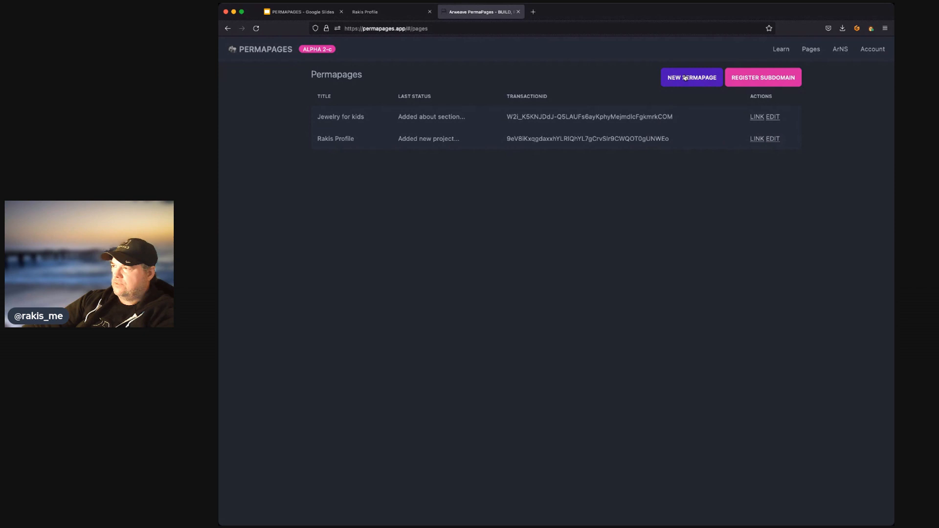
left_click(690, 77)
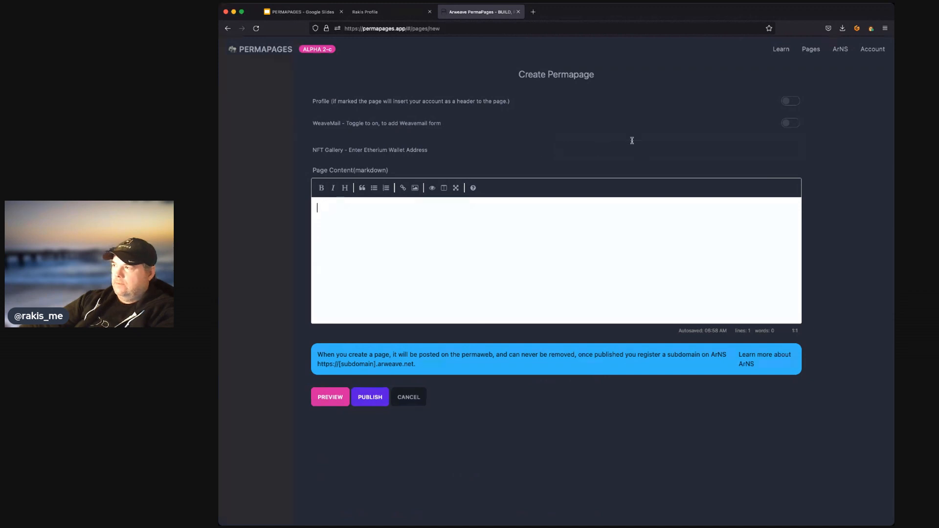
left_click(810, 49)
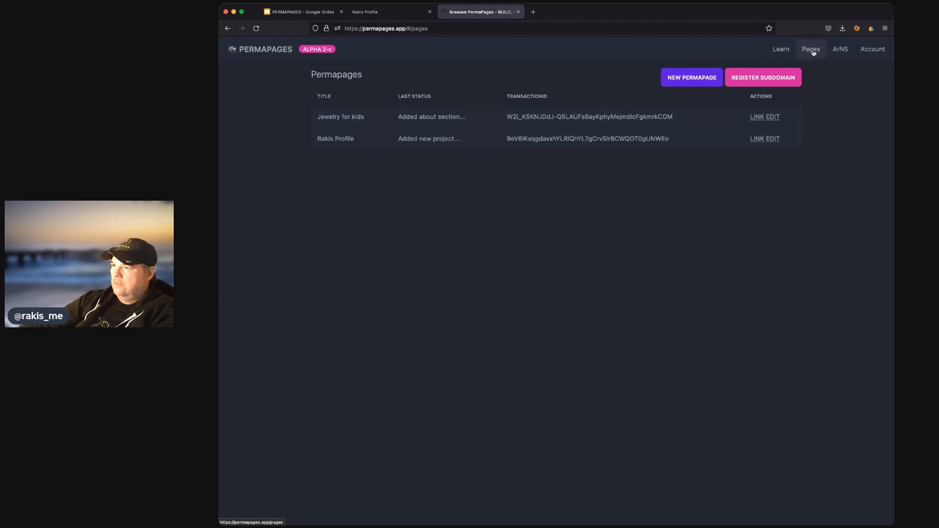
mouse_move(578, 254)
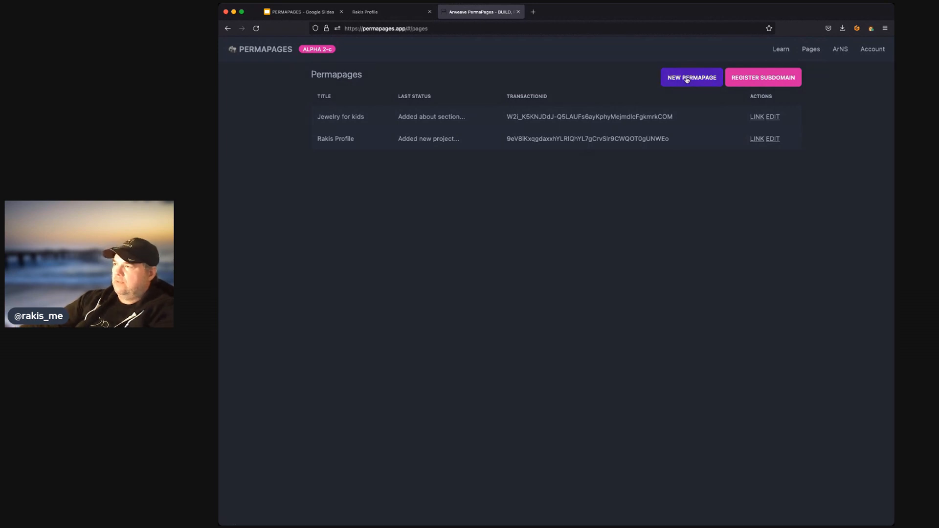
mouse_move(692, 77)
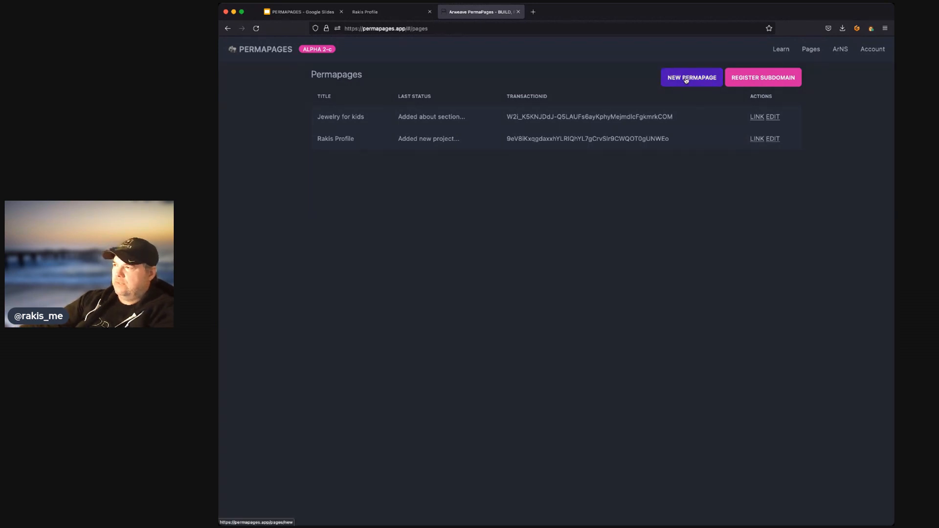
- Create a new permapage with Profile header and WeaveMail form on, leaving the NFT Gallery wallet empty
left_click(690, 77)
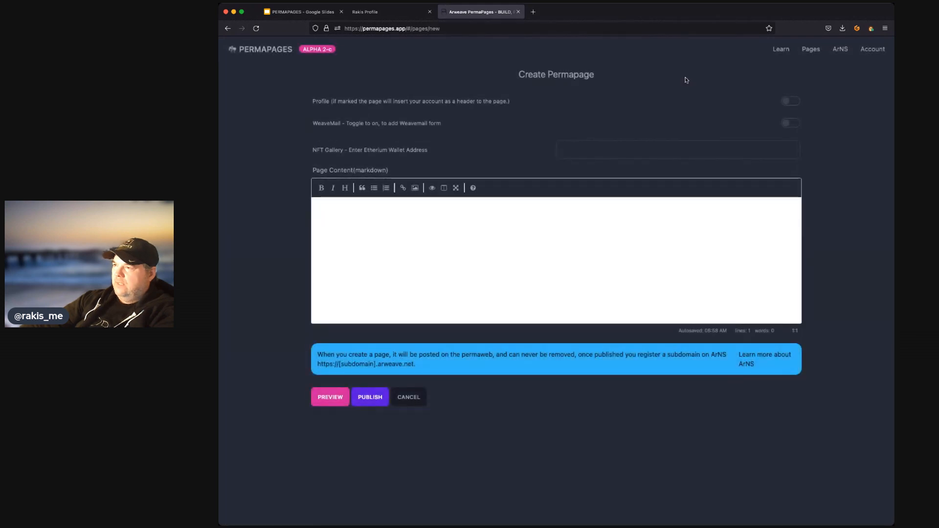
mouse_move(535, 112)
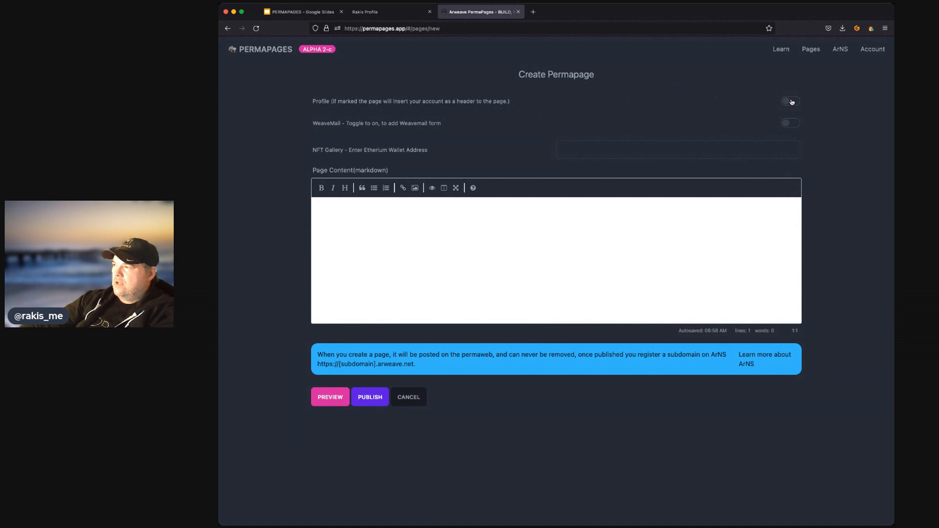
left_click(790, 101)
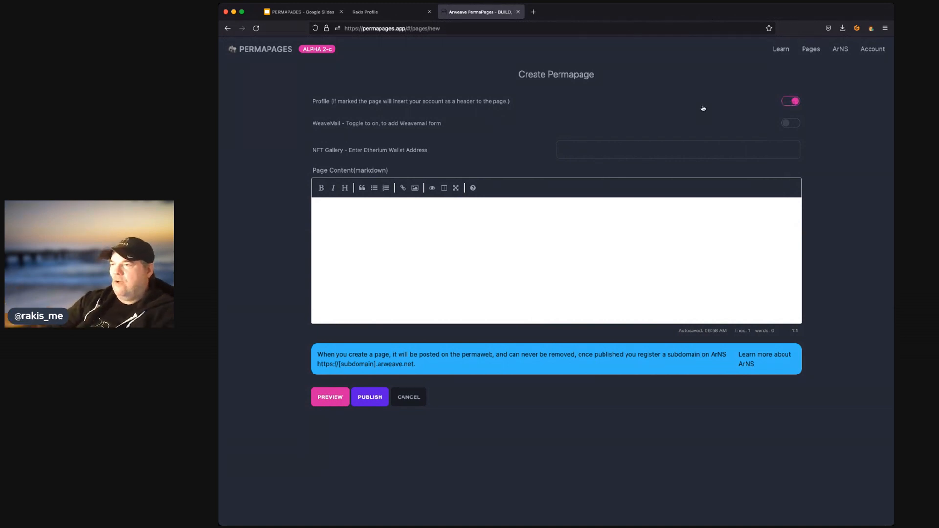
mouse_move(782, 140)
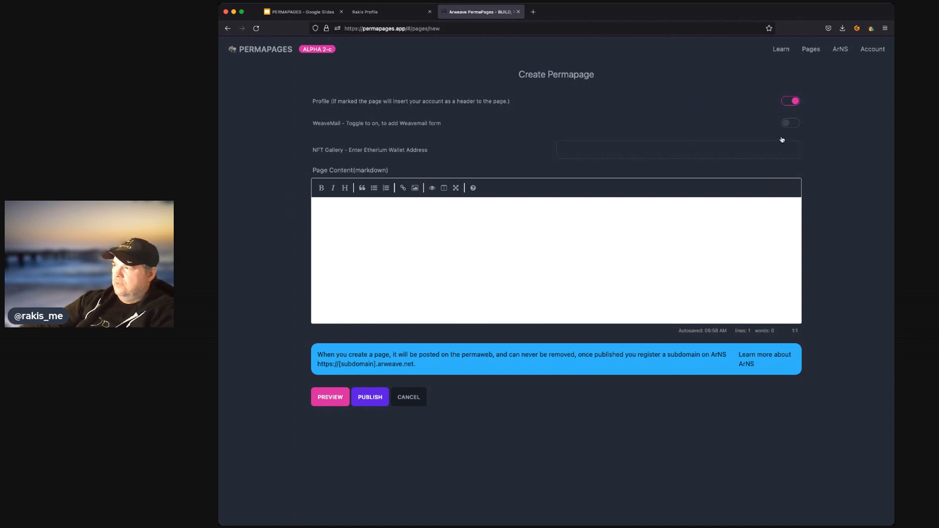
left_click(790, 123)
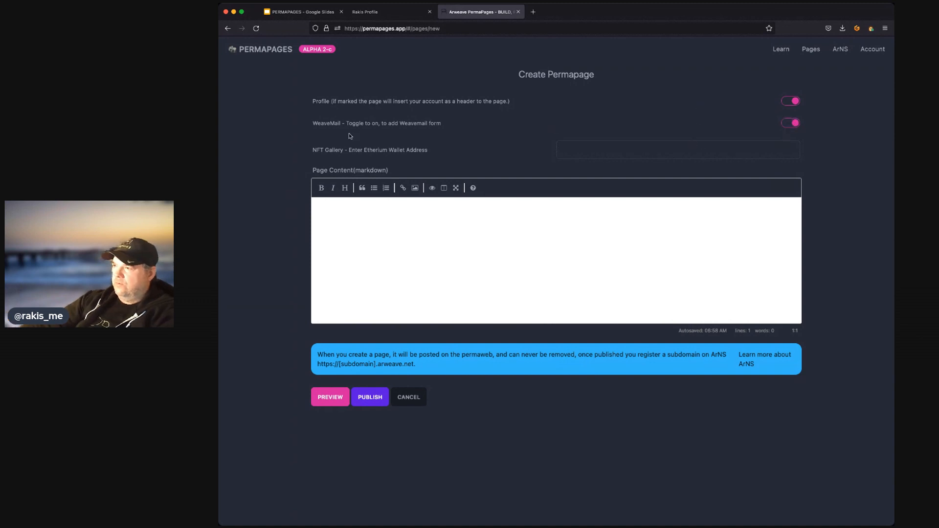
mouse_move(375, 126)
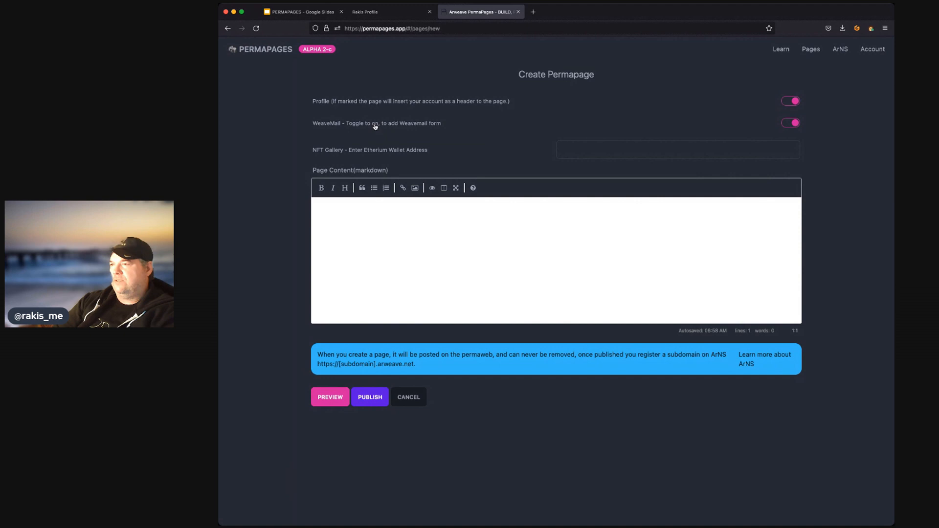
mouse_move(575, 148)
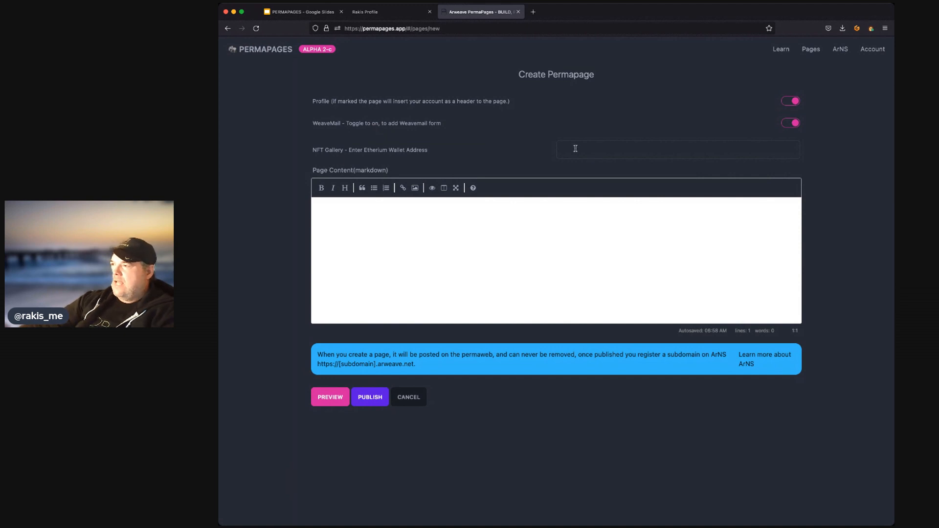
left_click(677, 148)
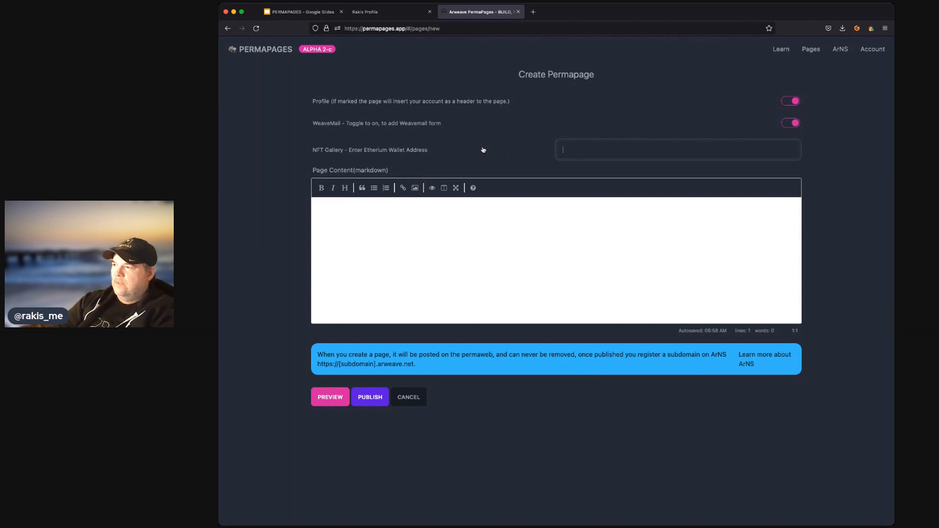
left_click(394, 215)
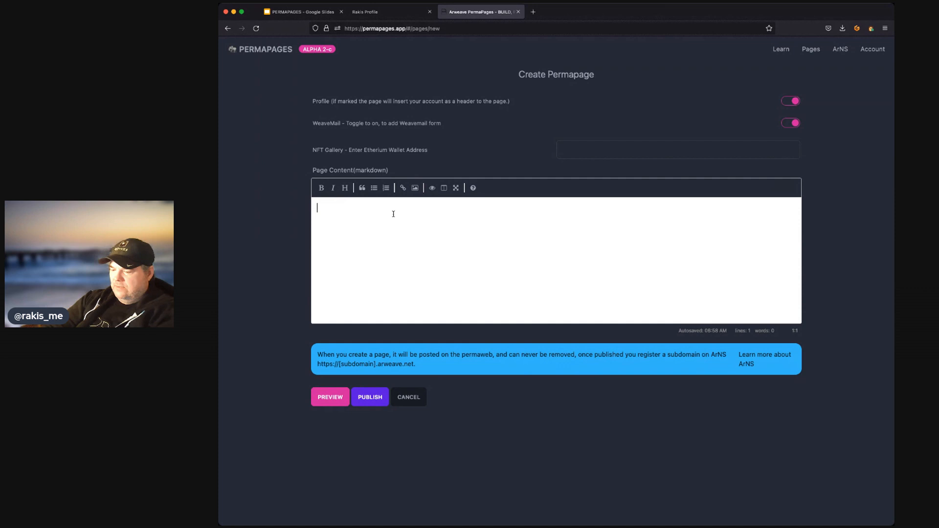
- Make the first editor line a markdown heading reading Hello Internet
left_click(345, 188)
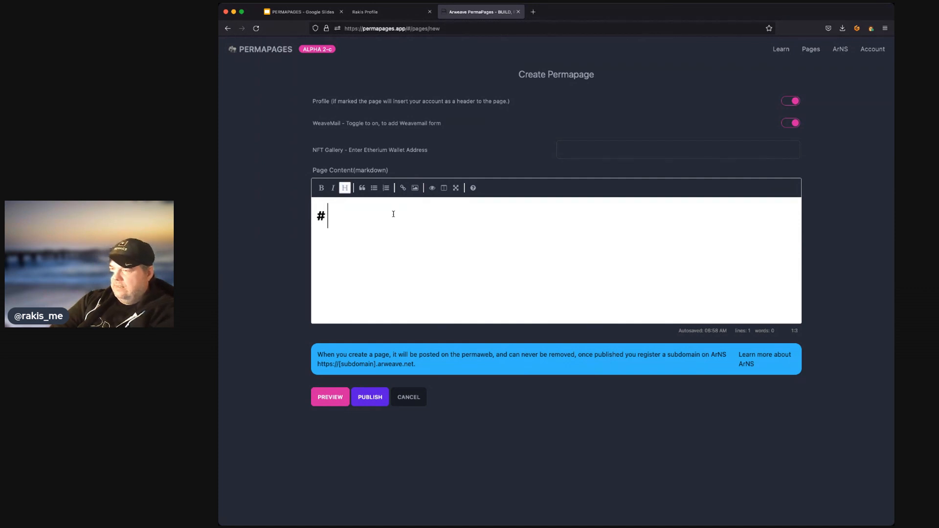
type("Hello Int")
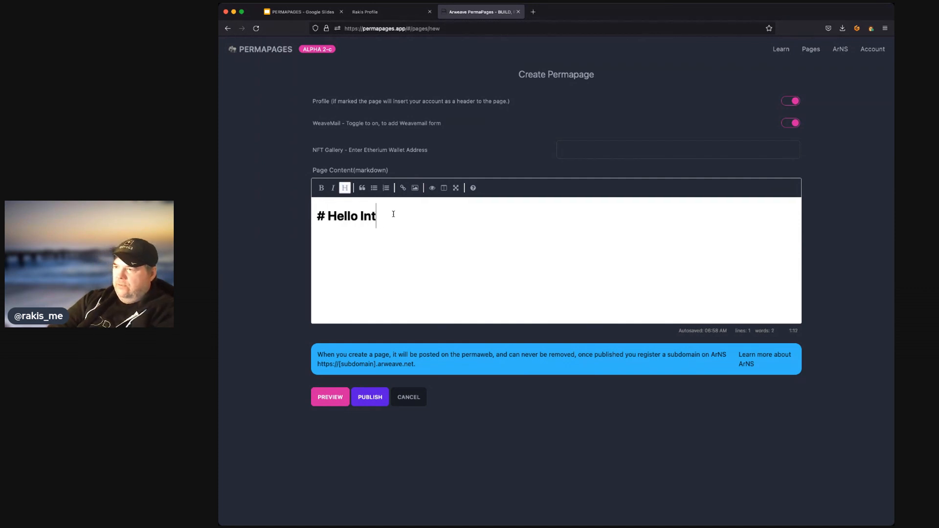
type("ernet")
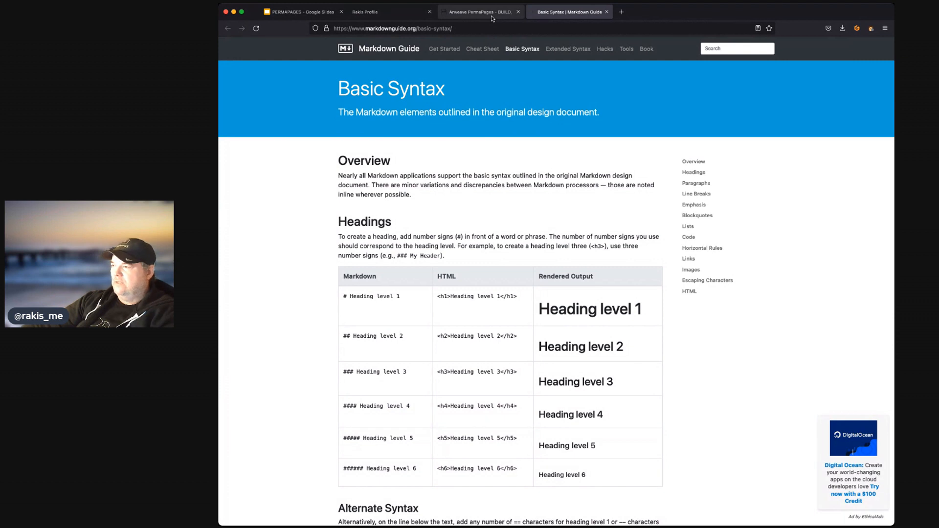
left_click(480, 12)
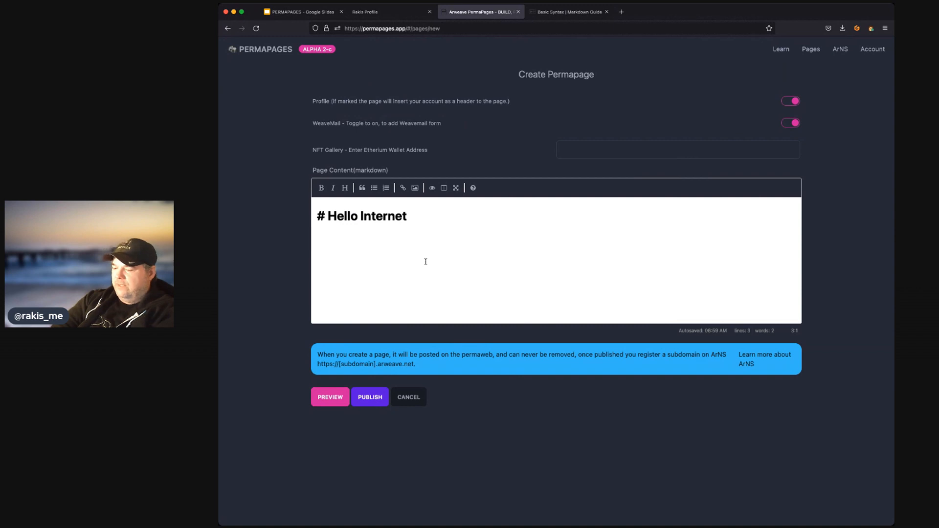
- Add the line <h3>Hello HTML</h3> below the heading and preview the rendered page
left_click(415, 187)
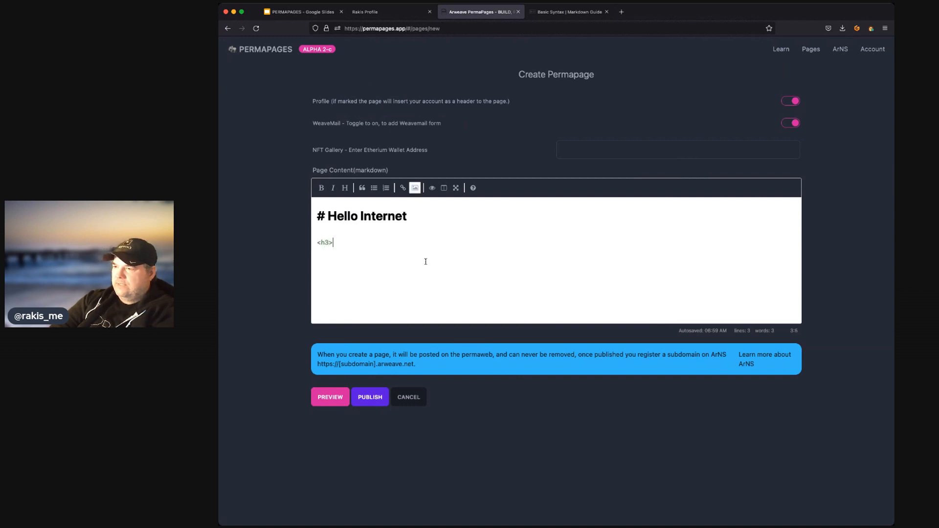
type("Hello")
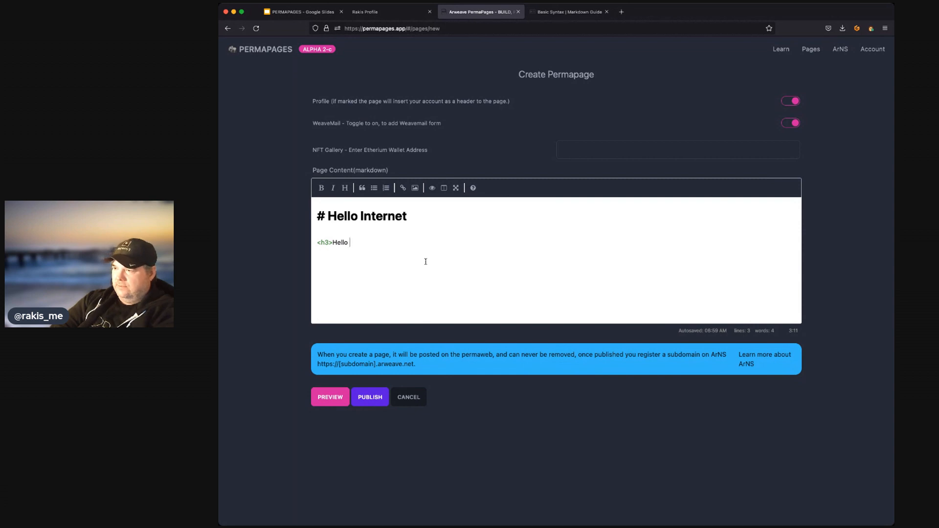
type("HTML</")
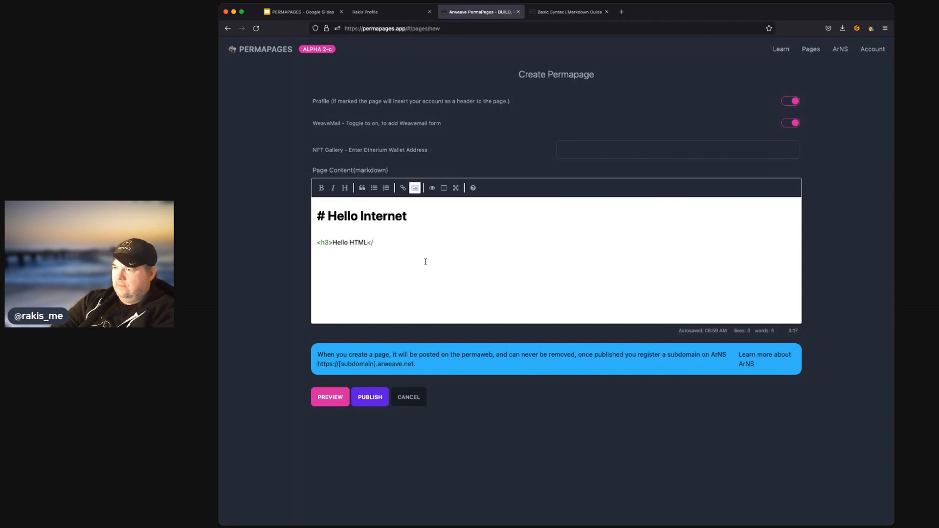
type("h3>")
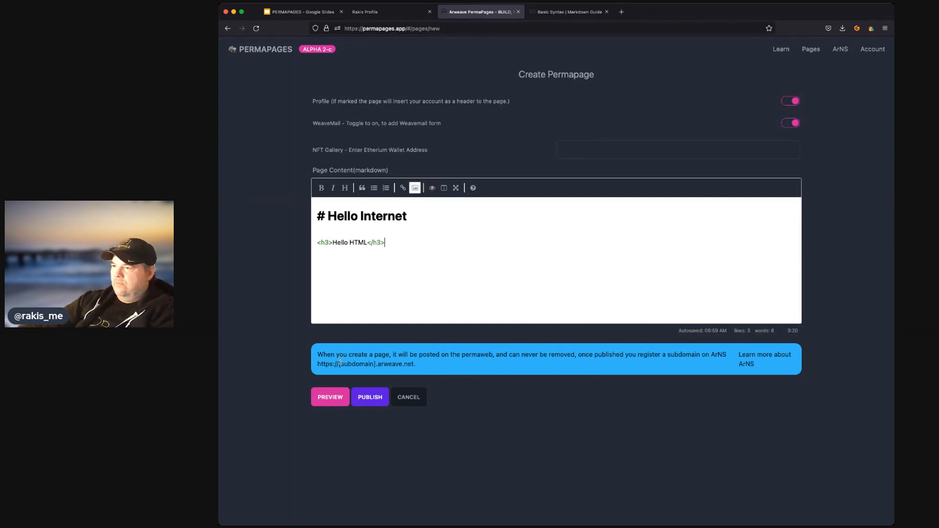
left_click(330, 397)
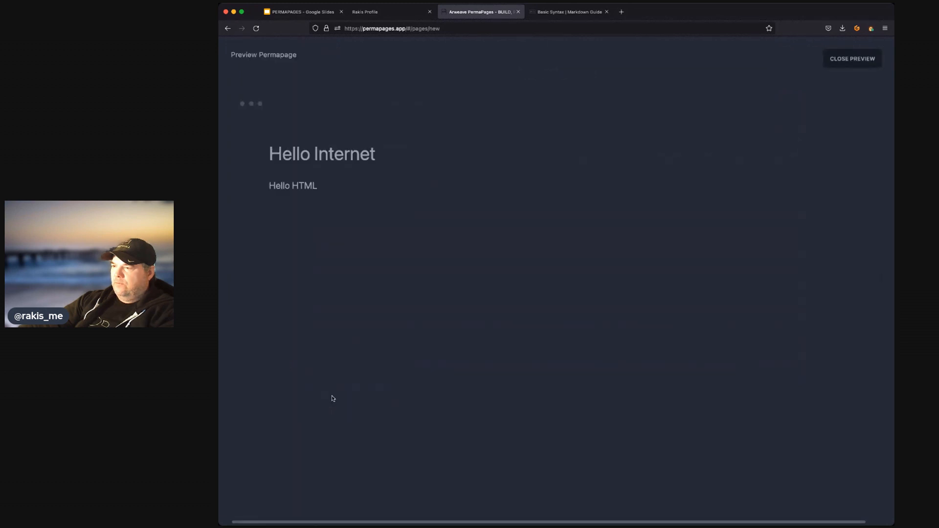
mouse_move(751, 71)
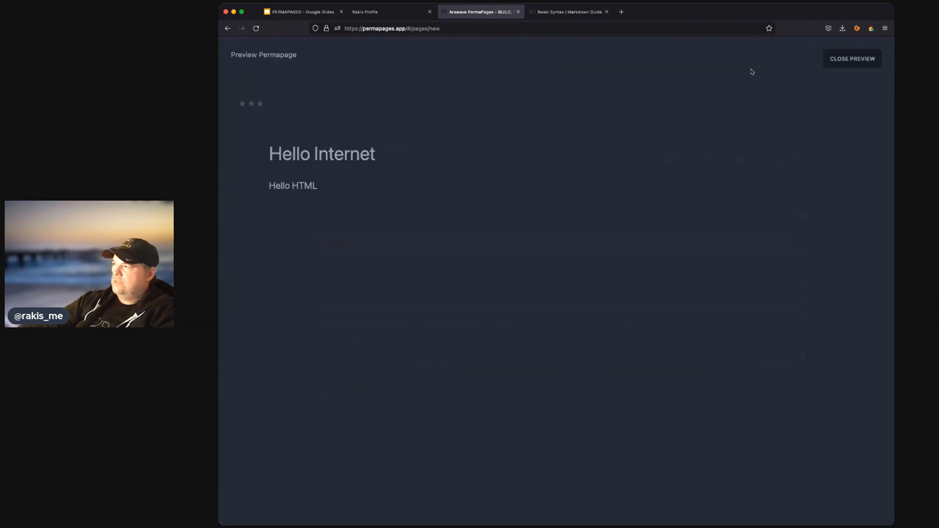
- Close the preview and start publishing to reach the Complete Permapage dialog
left_click(852, 58)
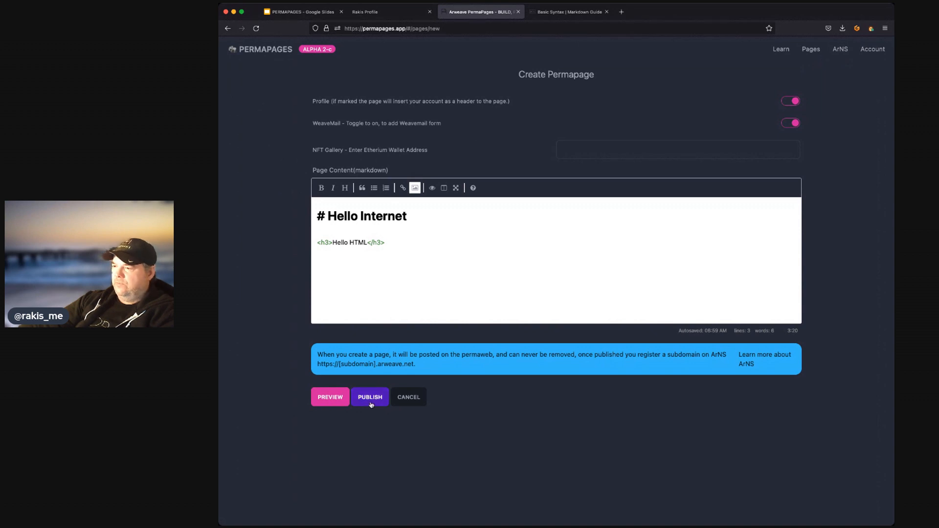
left_click(370, 396)
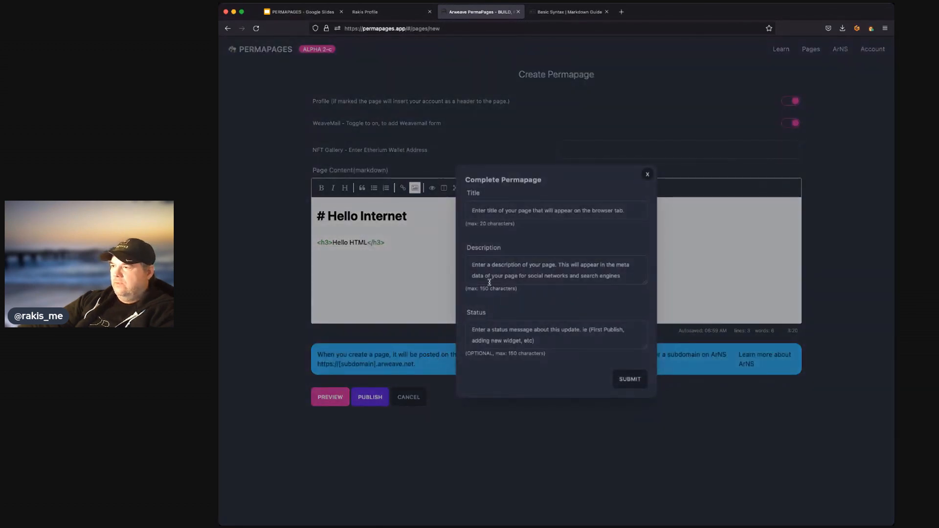
- Title the page Page2 and fill in its description
left_click(556, 211)
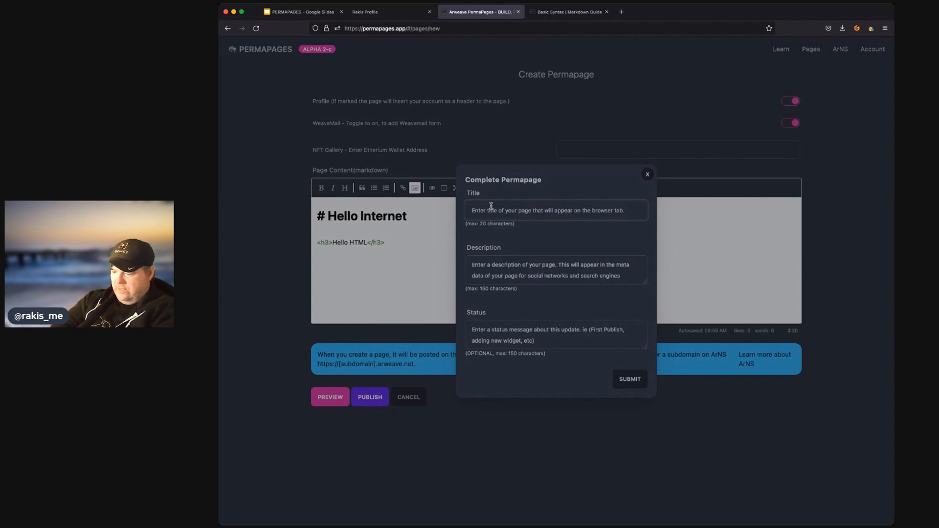
type("Page2")
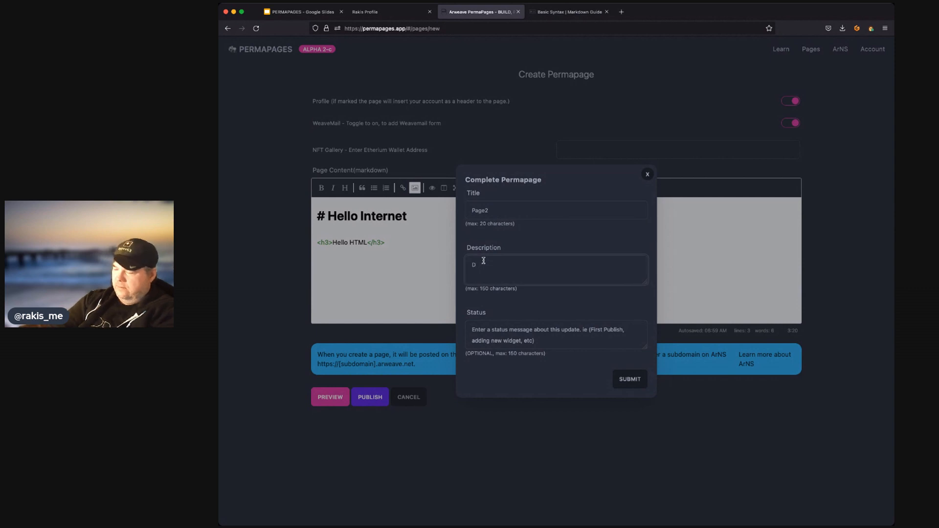
type("escription")
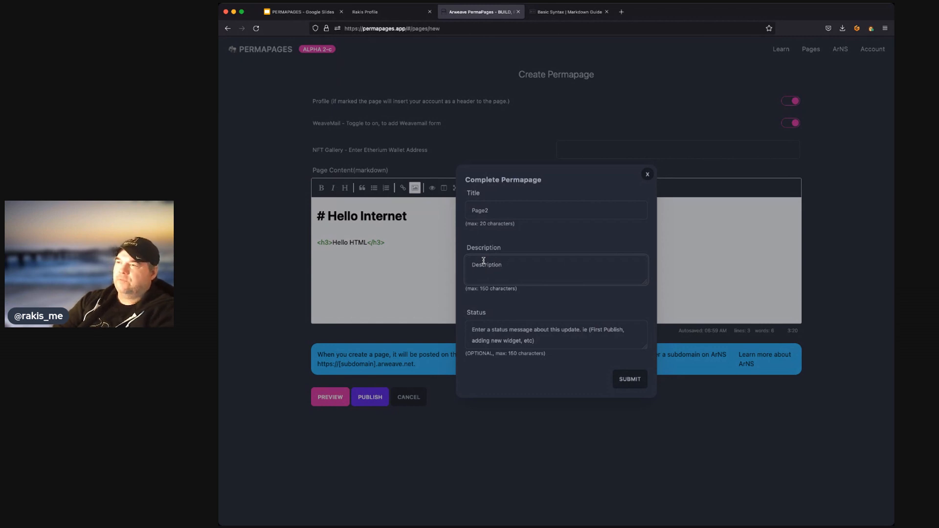
left_click(556, 270)
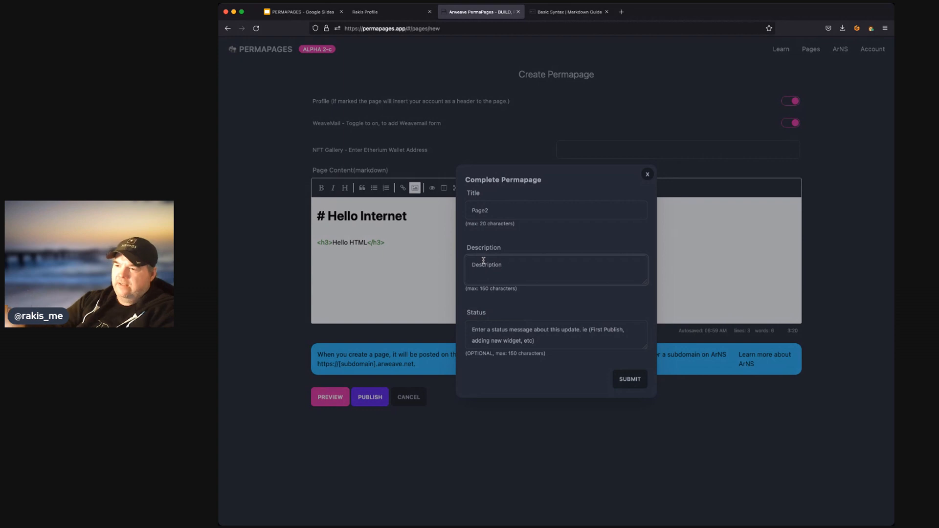
left_click(503, 265)
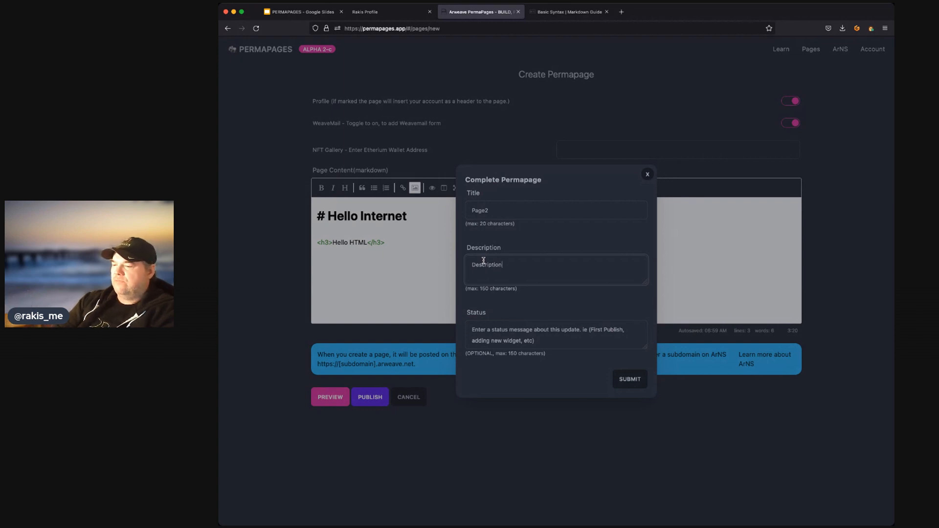
mouse_move(451, 356)
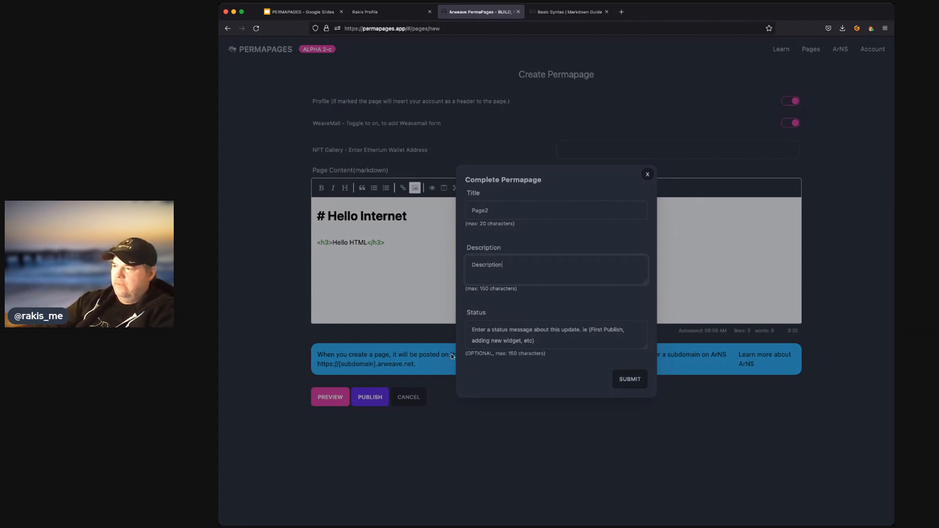
- Set the status to 'Created a new page for secondary content' and submit the page
type("Created a new page f")
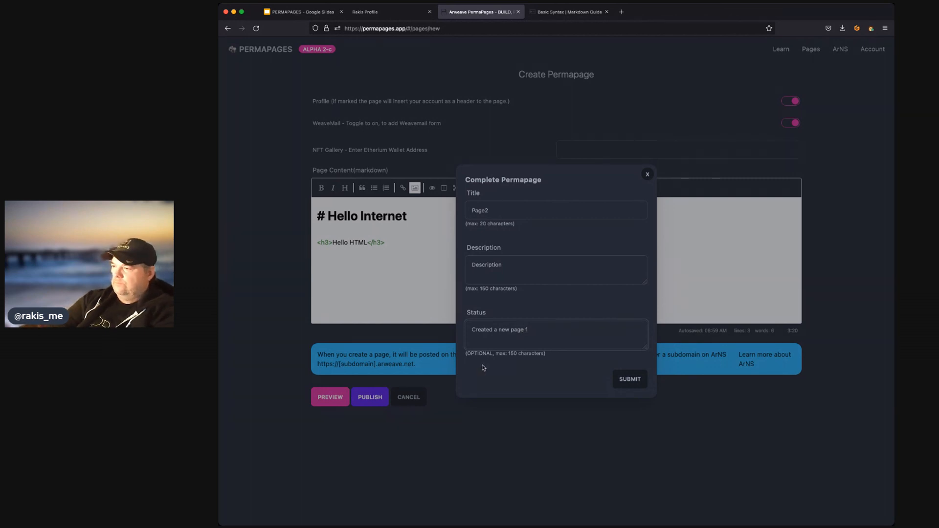
type("or seconda")
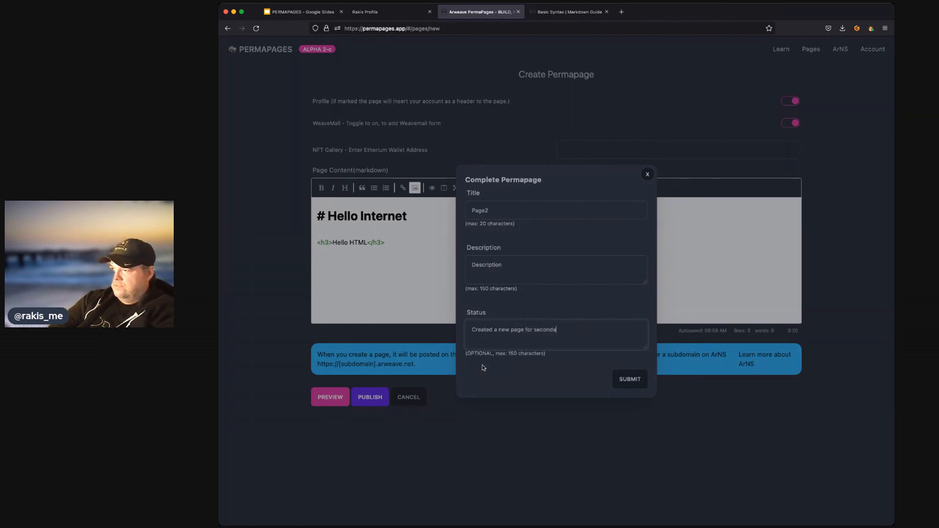
type("ry content")
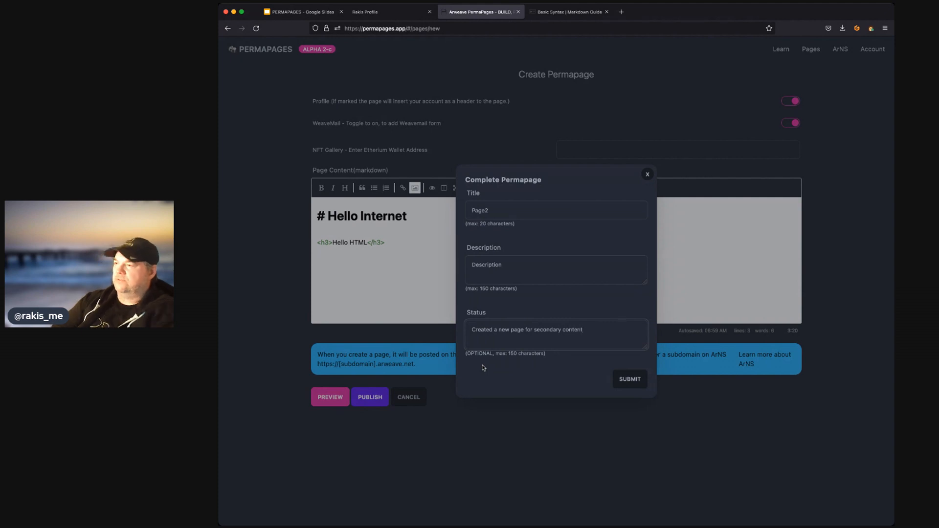
left_click(629, 379)
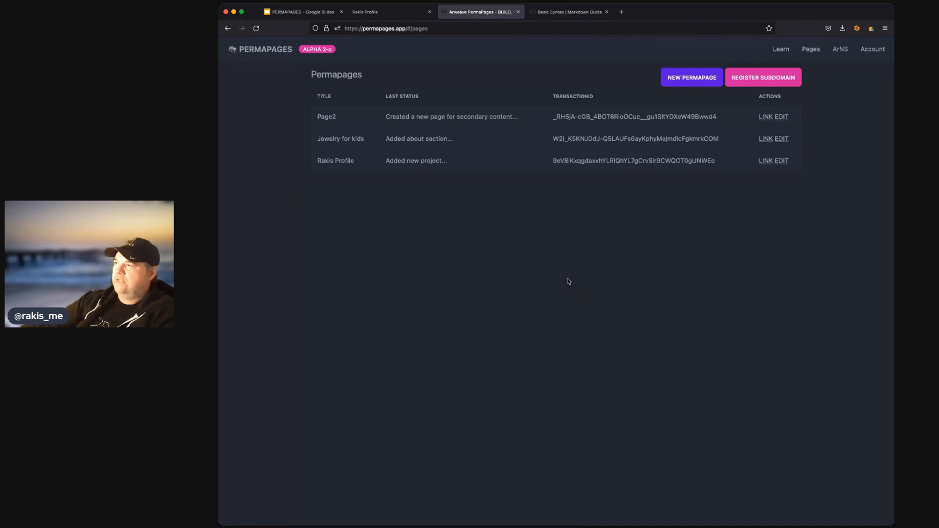
mouse_move(476, 126)
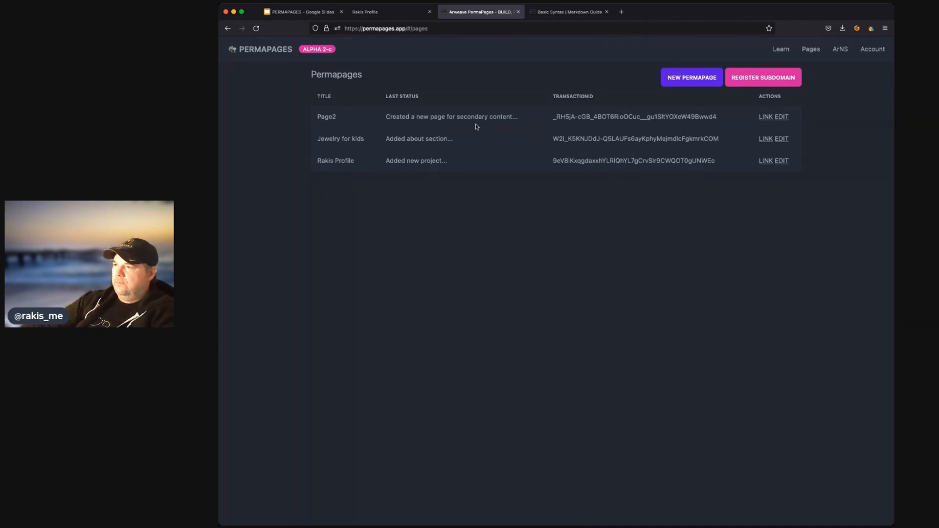
mouse_move(765, 121)
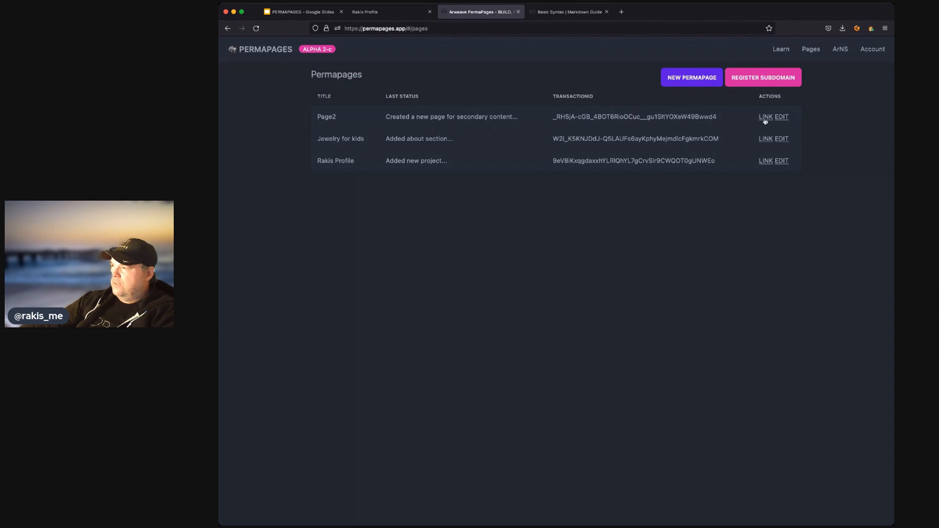
- Follow the LINK on the Page2 row to view the published page in a new tab
left_click(765, 116)
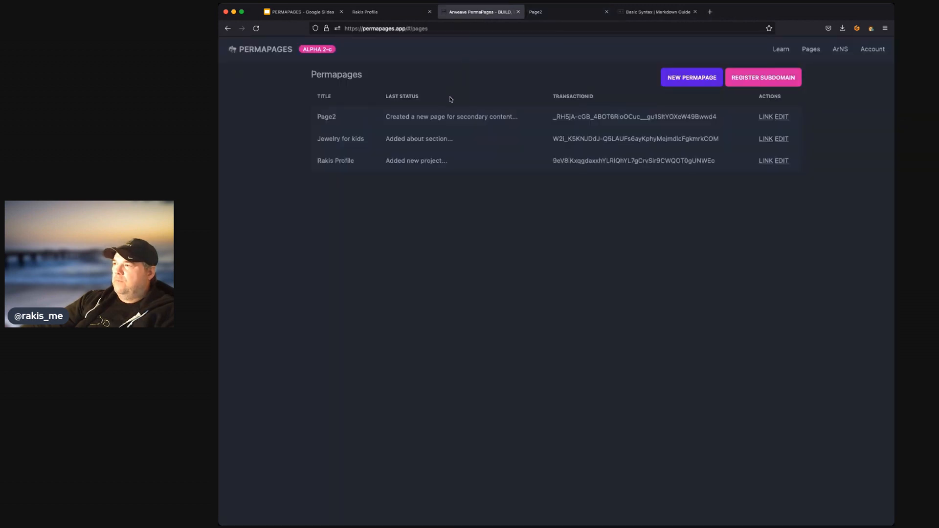
mouse_move(763, 77)
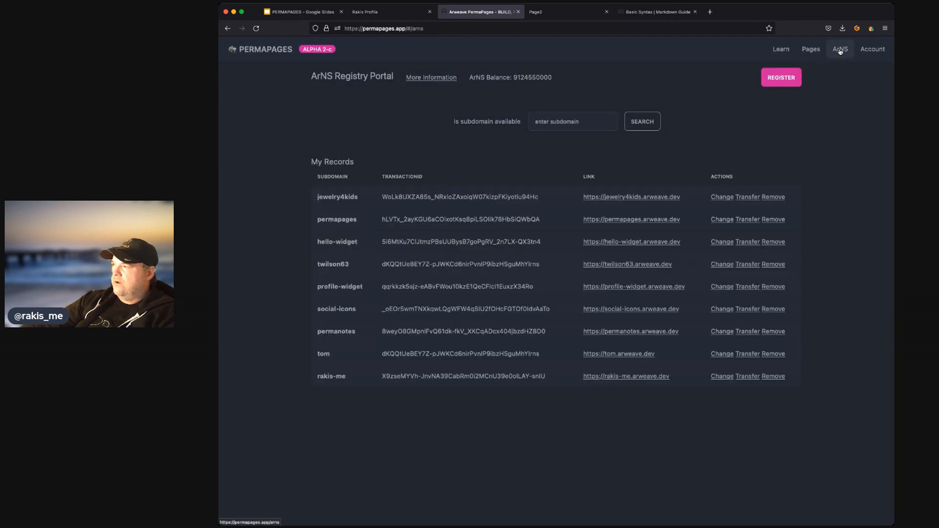
mouse_move(359, 140)
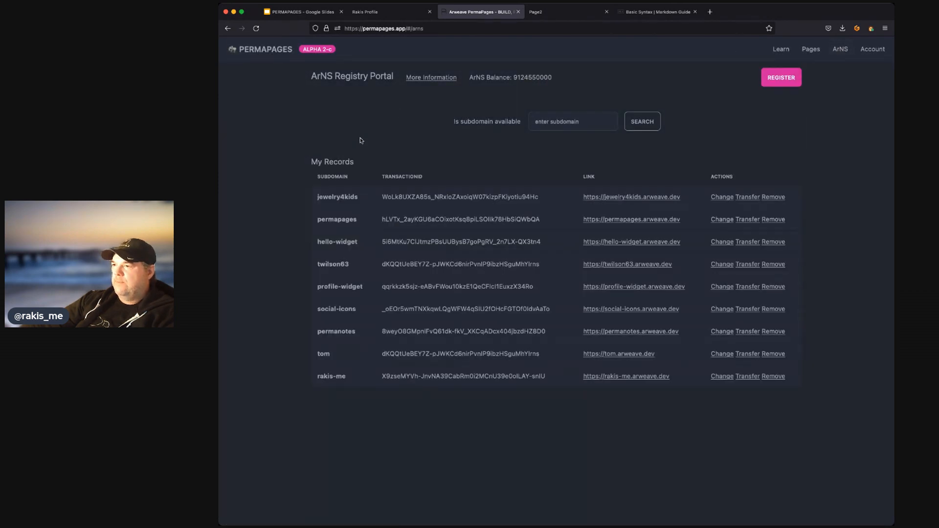
mouse_move(328, 372)
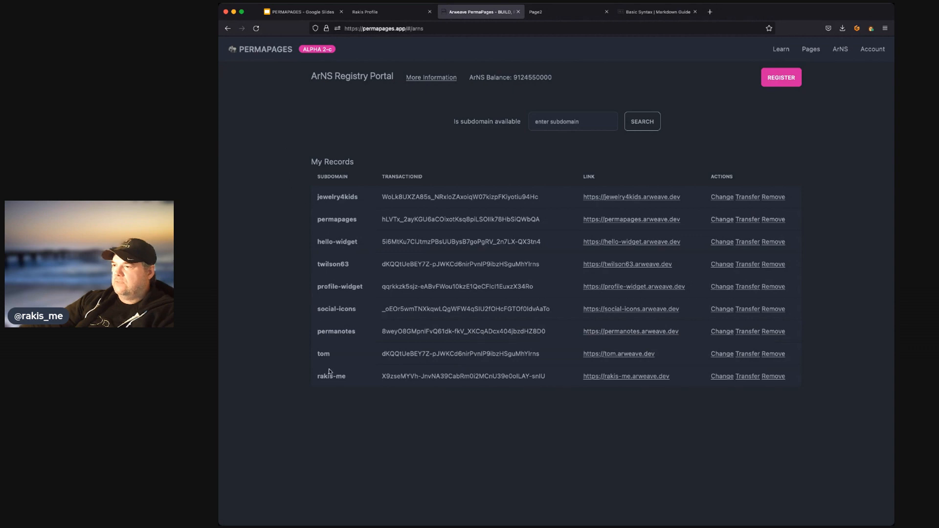
mouse_move(342, 145)
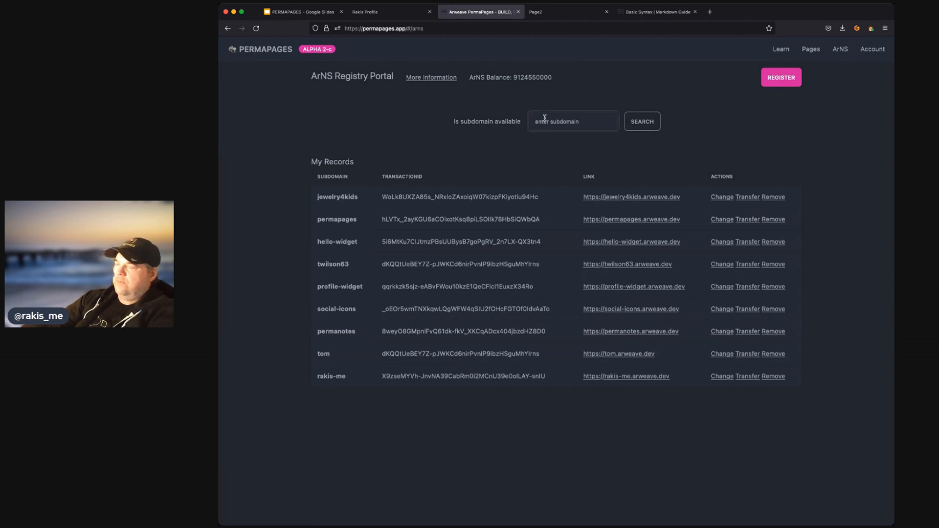
- Search the ArNS registry for rakis-me2 and confirm it is available
type("rakis-me2")
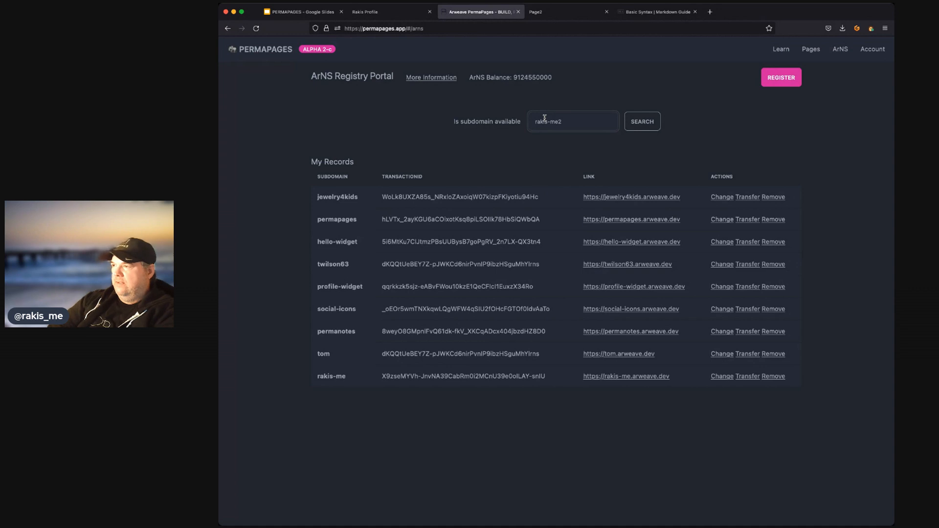
left_click(641, 122)
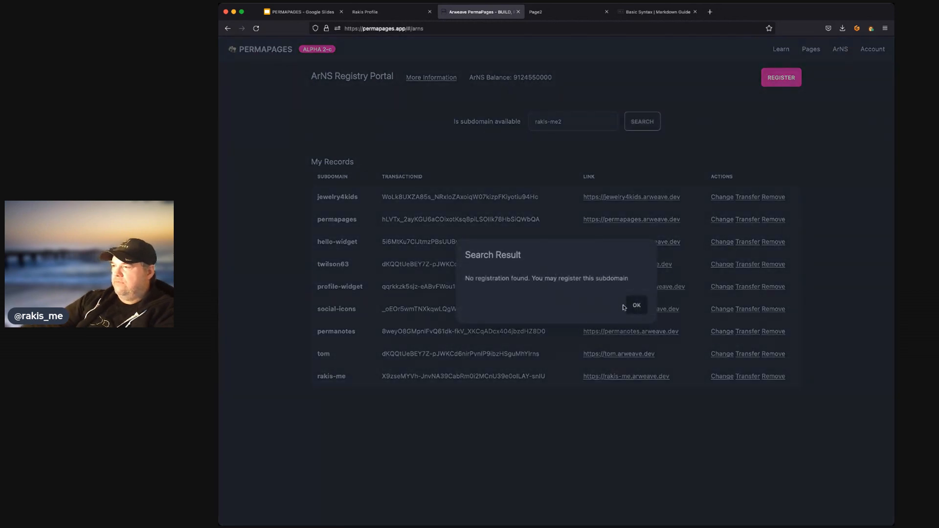
left_click(636, 306)
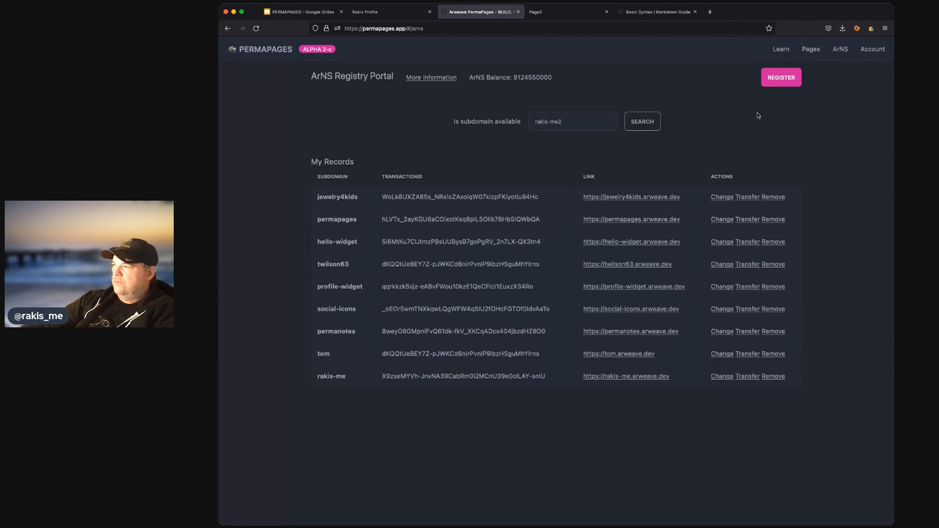
- Start registering subdomain rakis-me2 as a Permapage pointing to Page2
left_click(781, 77)
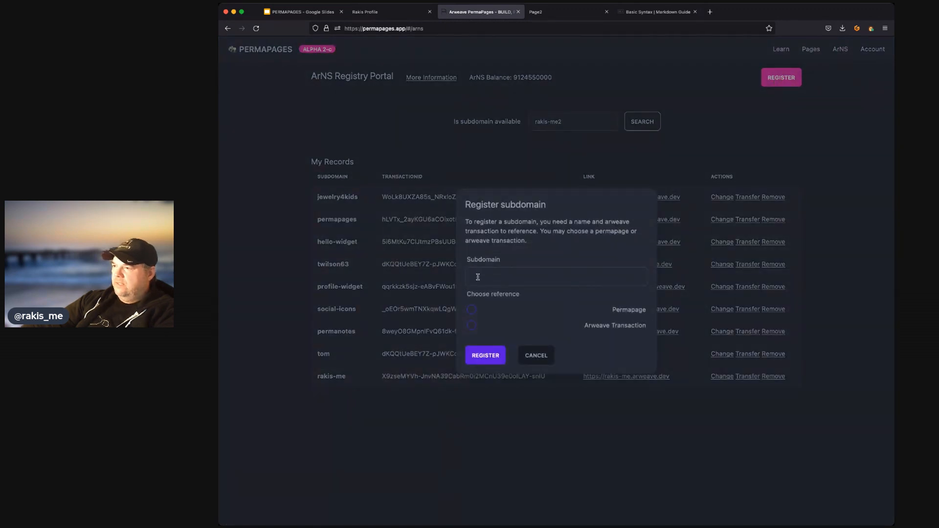
type("rak")
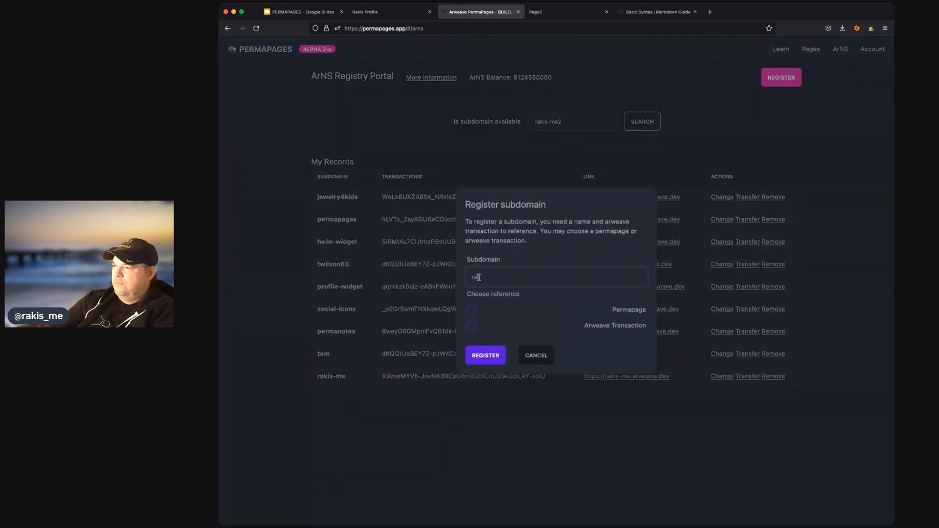
type("kis-me2")
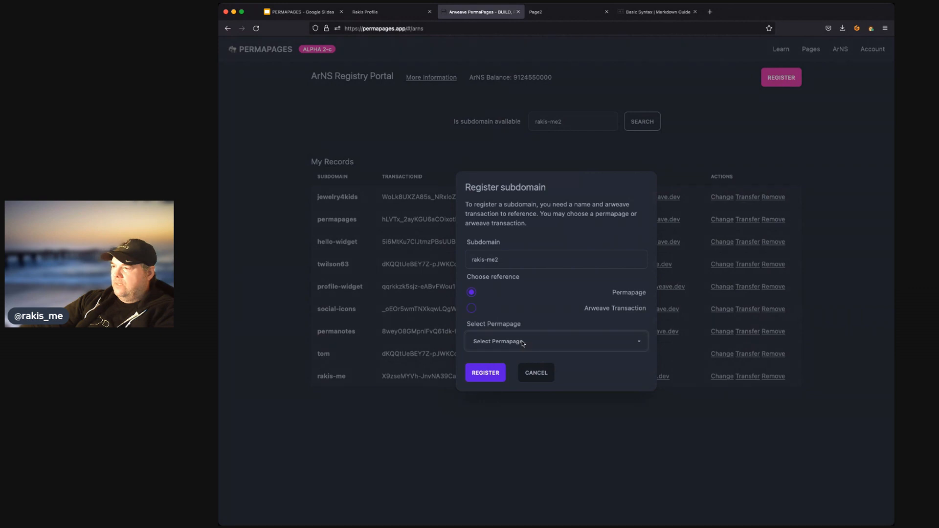
left_click(556, 342)
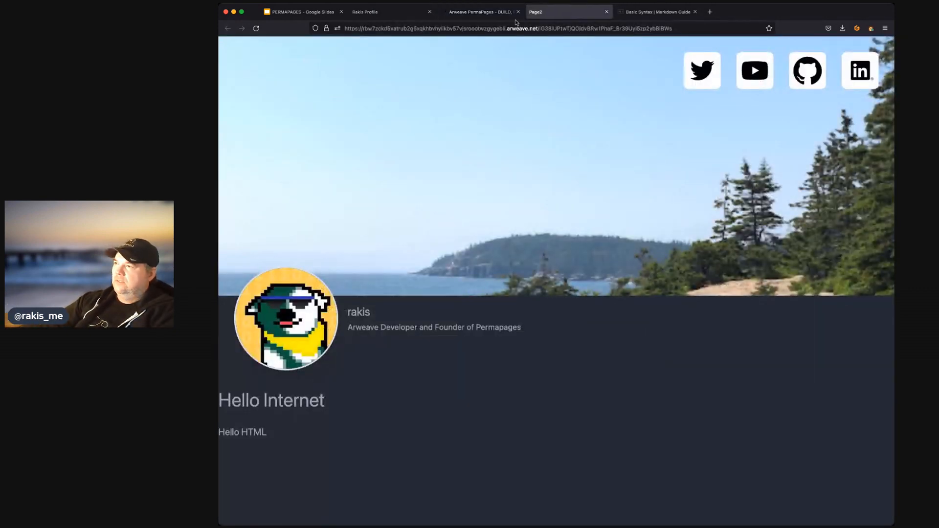
- Return to the registry portal, then switch back to the DEMO presentation slide
left_click(479, 12)
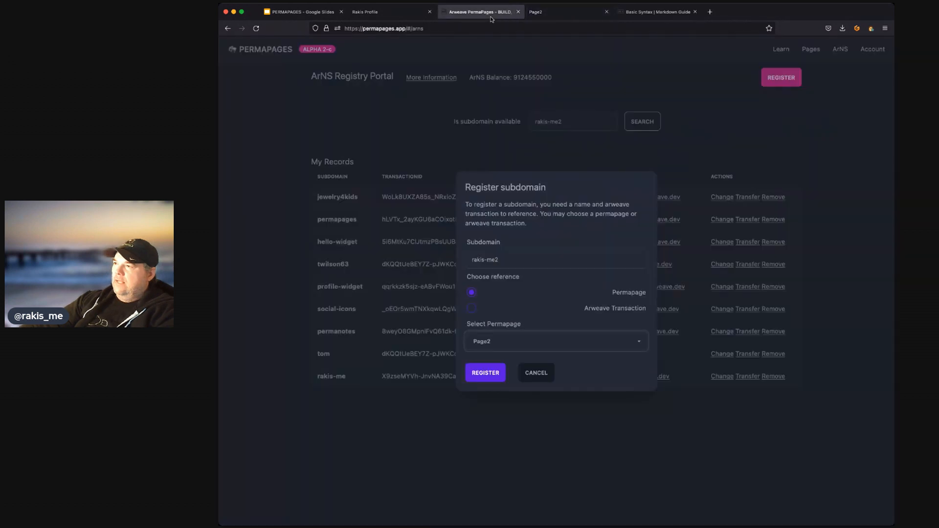
mouse_move(555, 228)
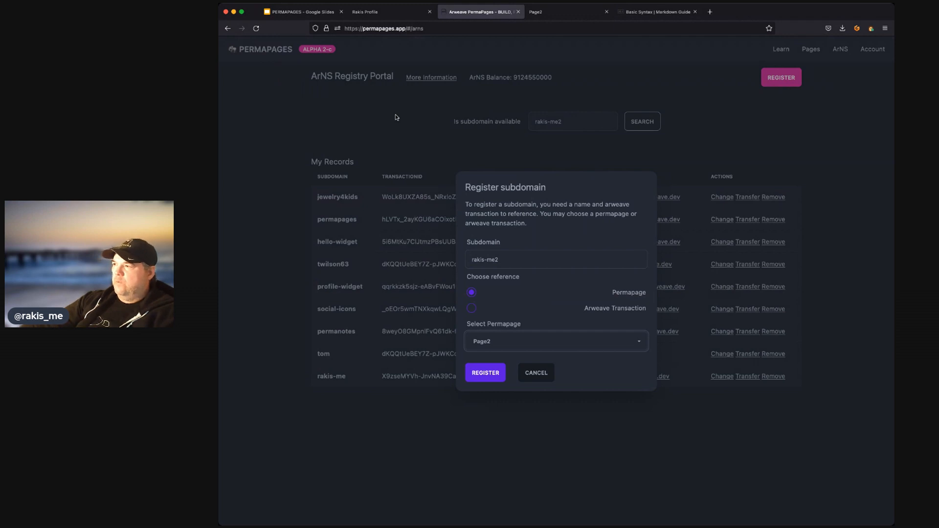
mouse_move(364, 57)
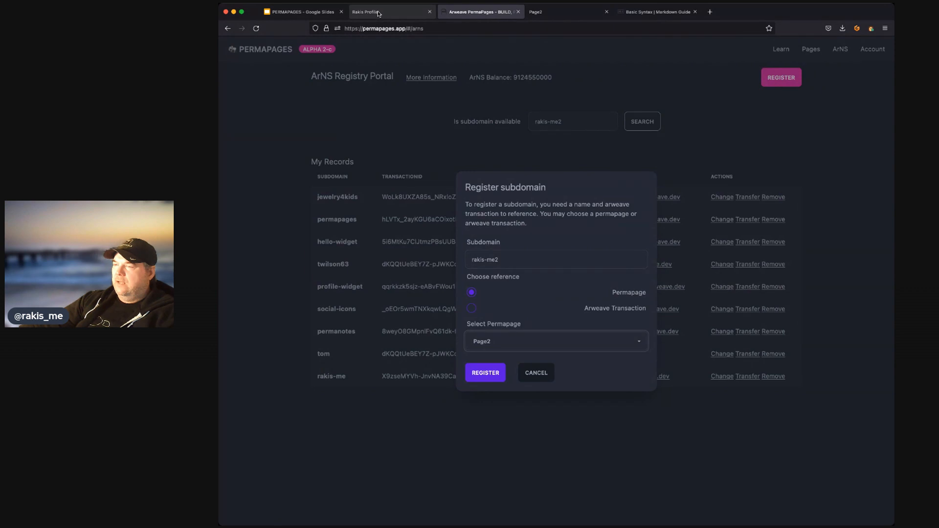
left_click(302, 12)
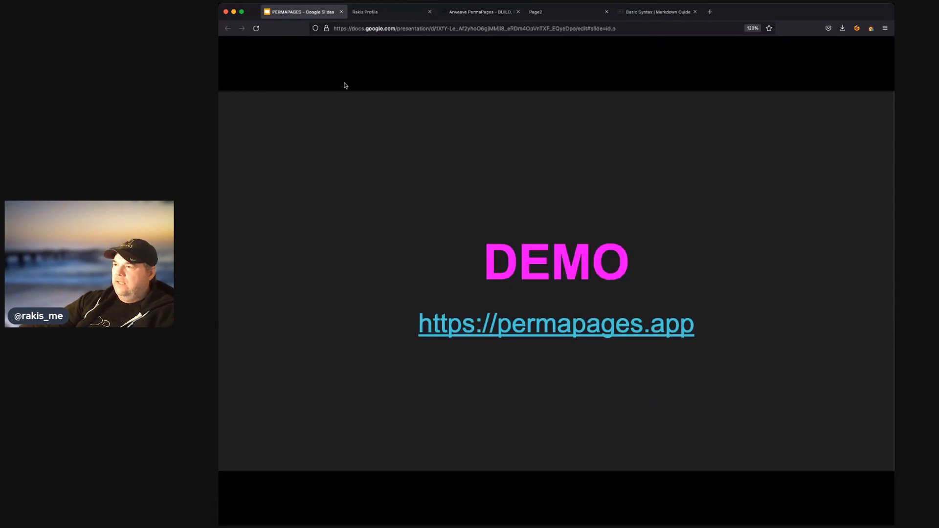